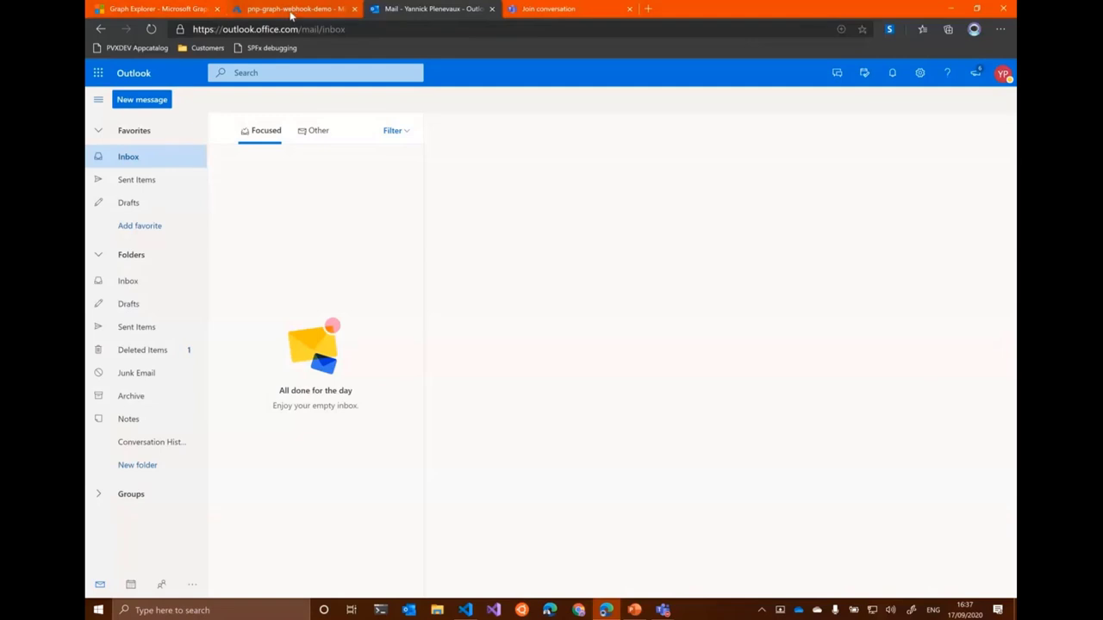
- Switch from Outlook to the Graph Explorer tab with the /me query loaded
left_click(155, 12)
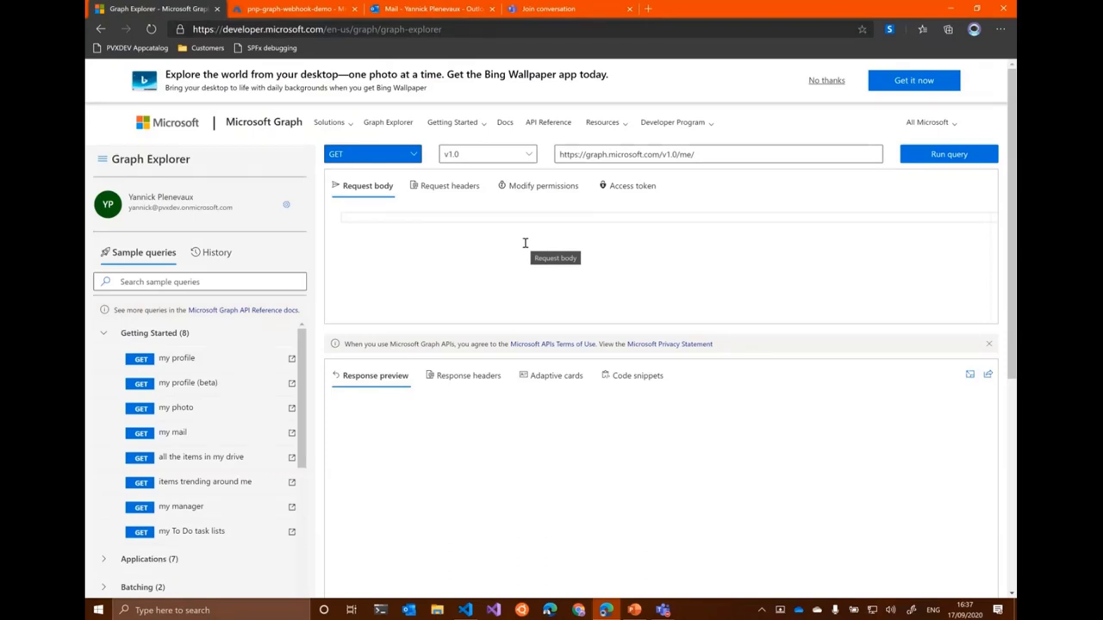
mouse_move(619, 266)
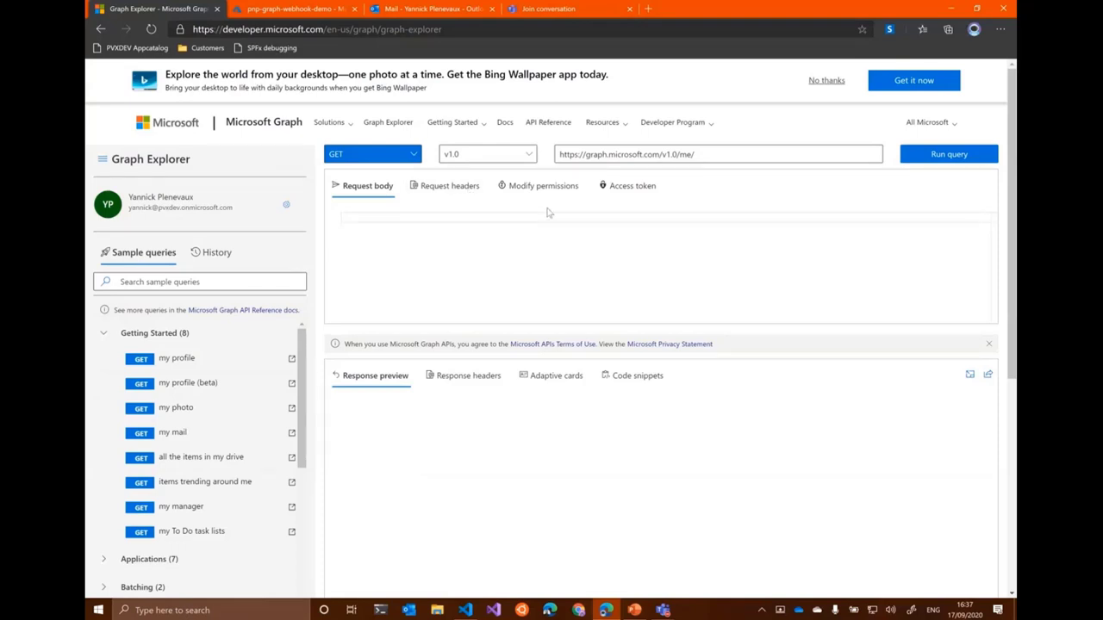
mouse_move(508, 260)
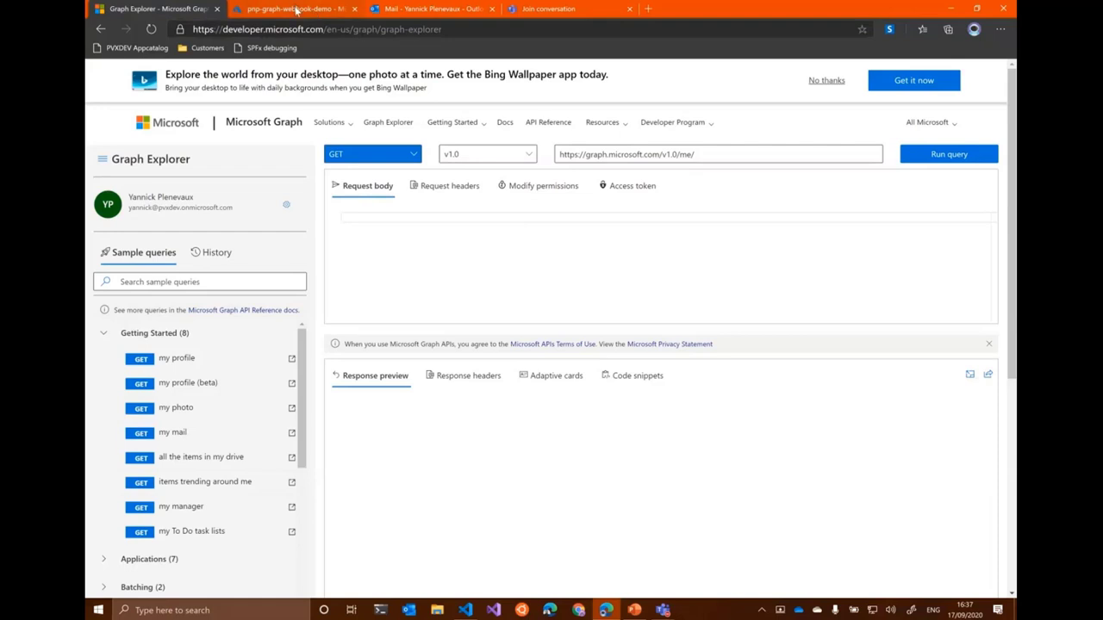
- Start a new HTTP-triggered function named webhook-pnp in the pnp-graph-webhook-demo app
left_click(285, 10)
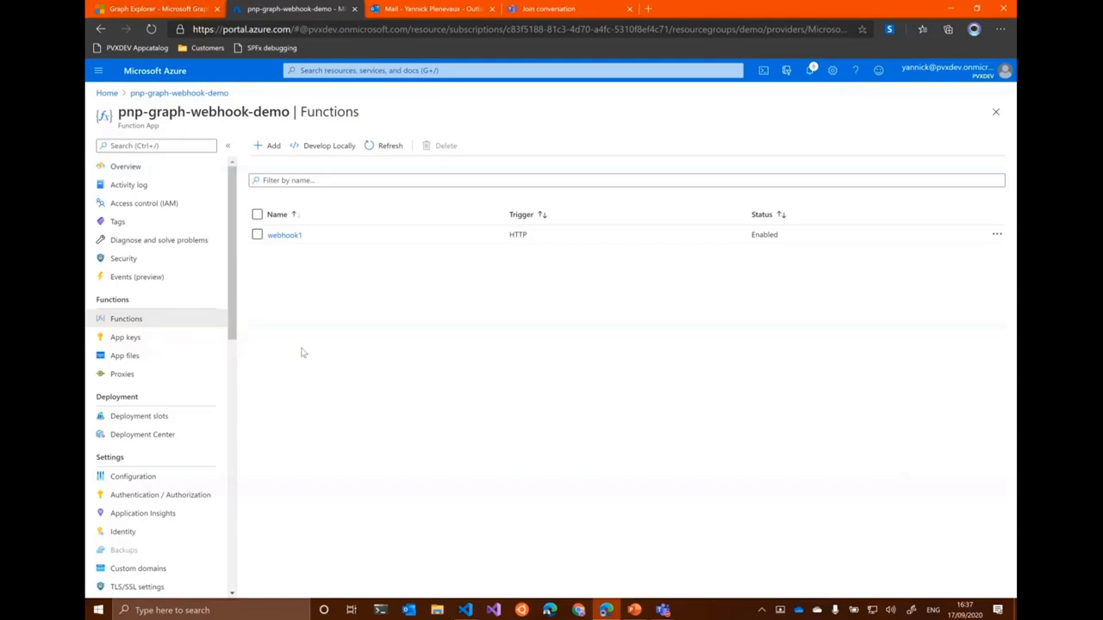
mouse_move(197, 355)
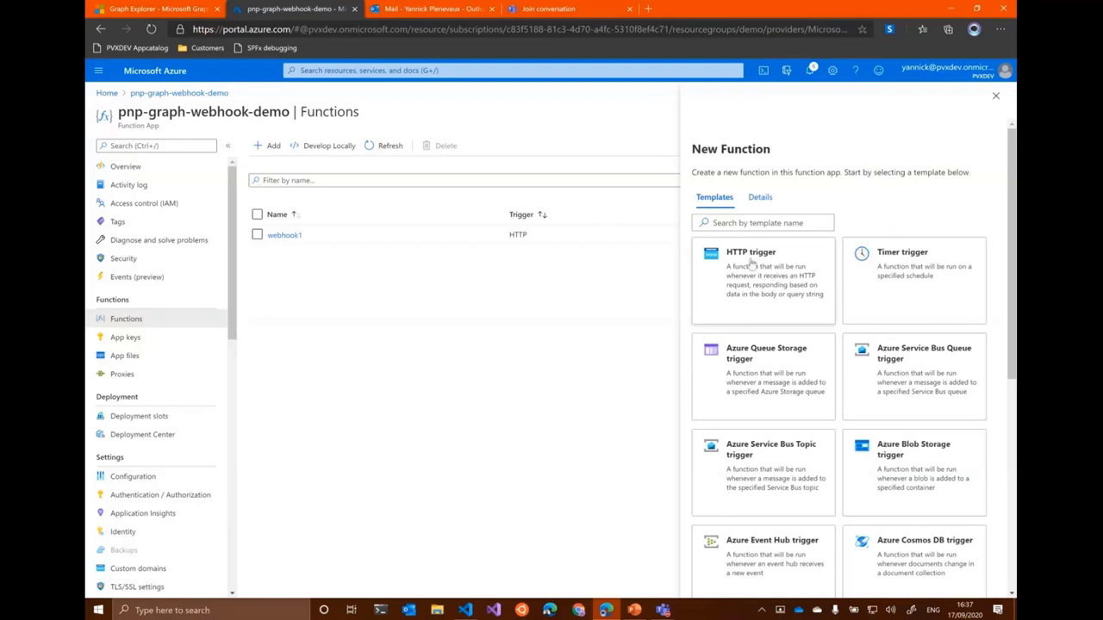
left_click(762, 279)
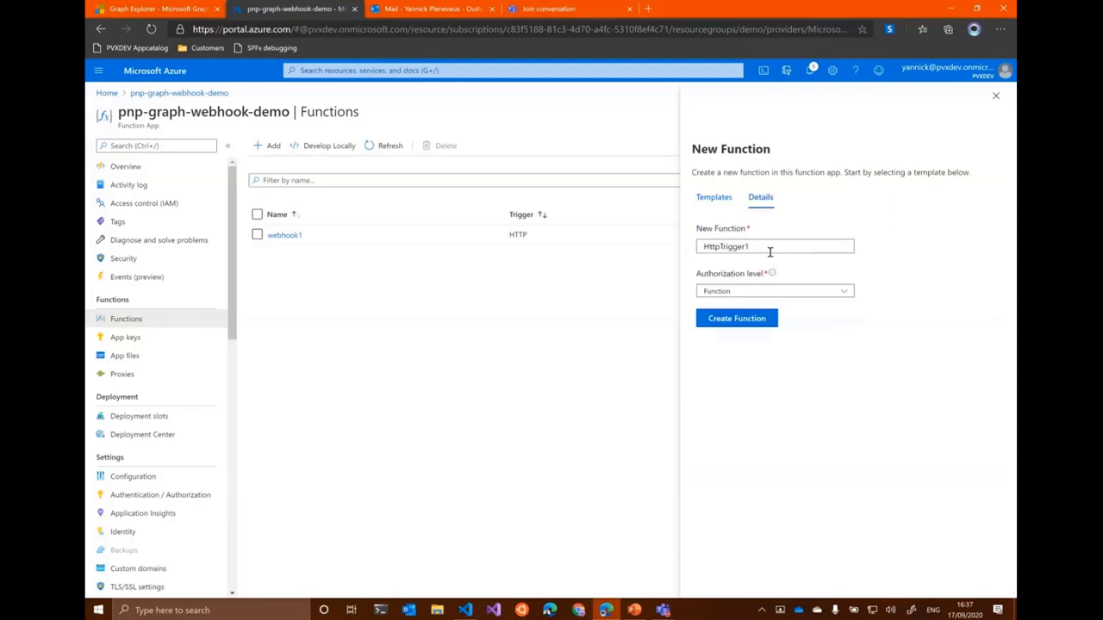
type("webhook-")
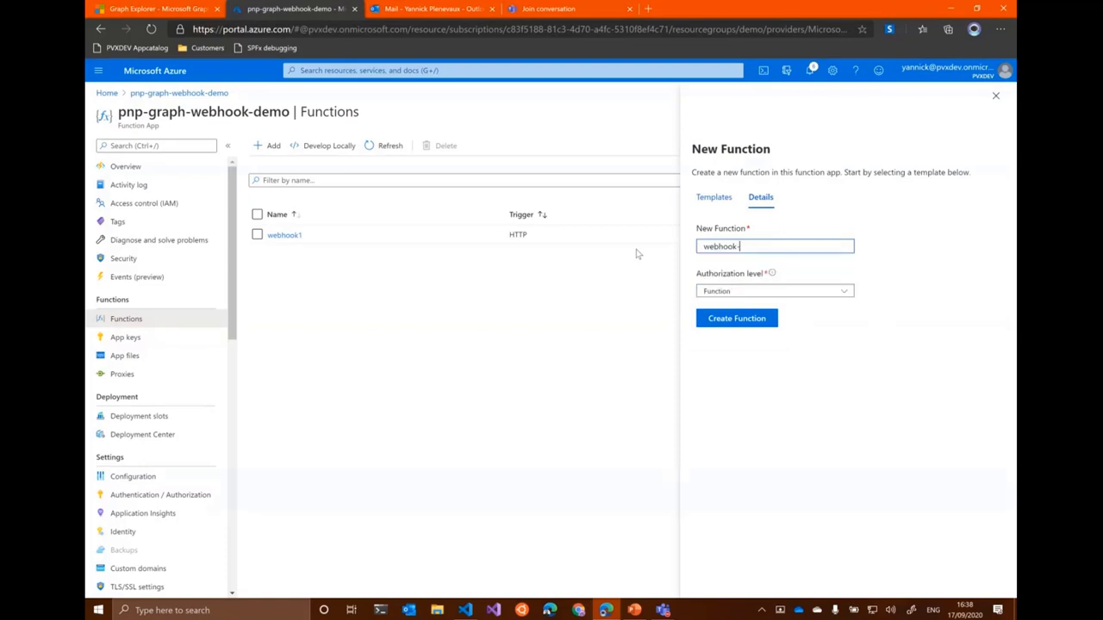
type("pnp")
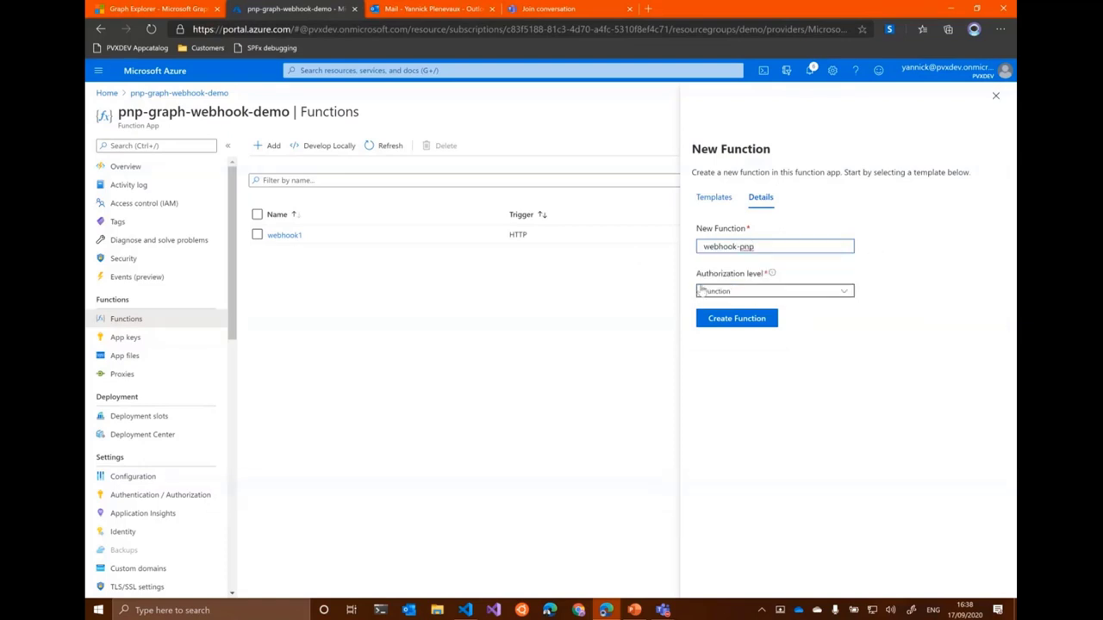
- Set the authorization level to Anonymous and create the function
left_click(774, 290)
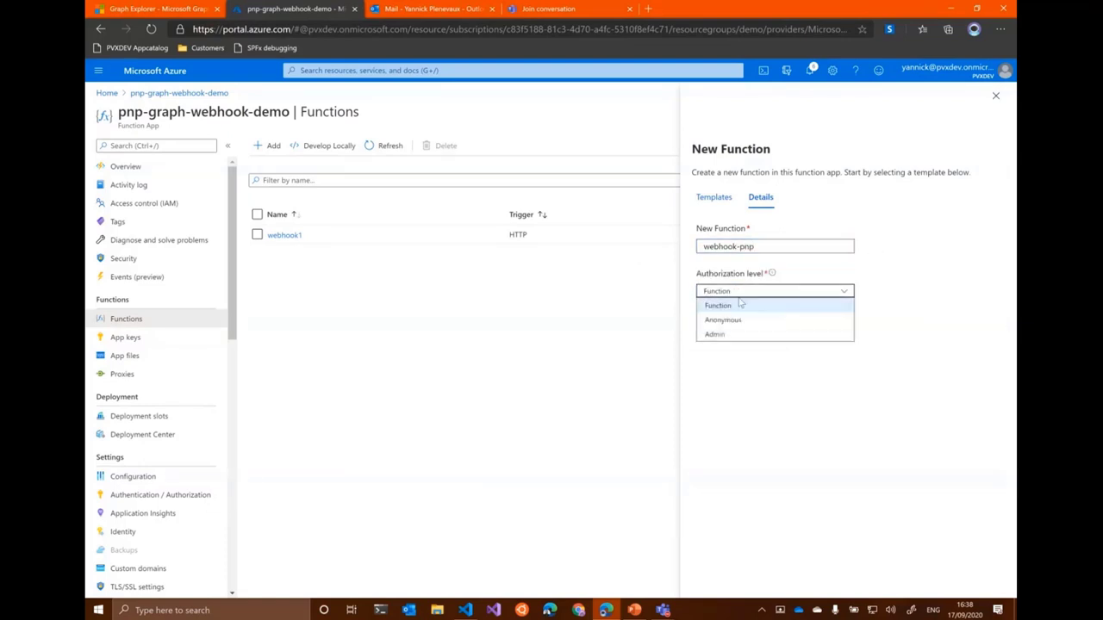
left_click(724, 319)
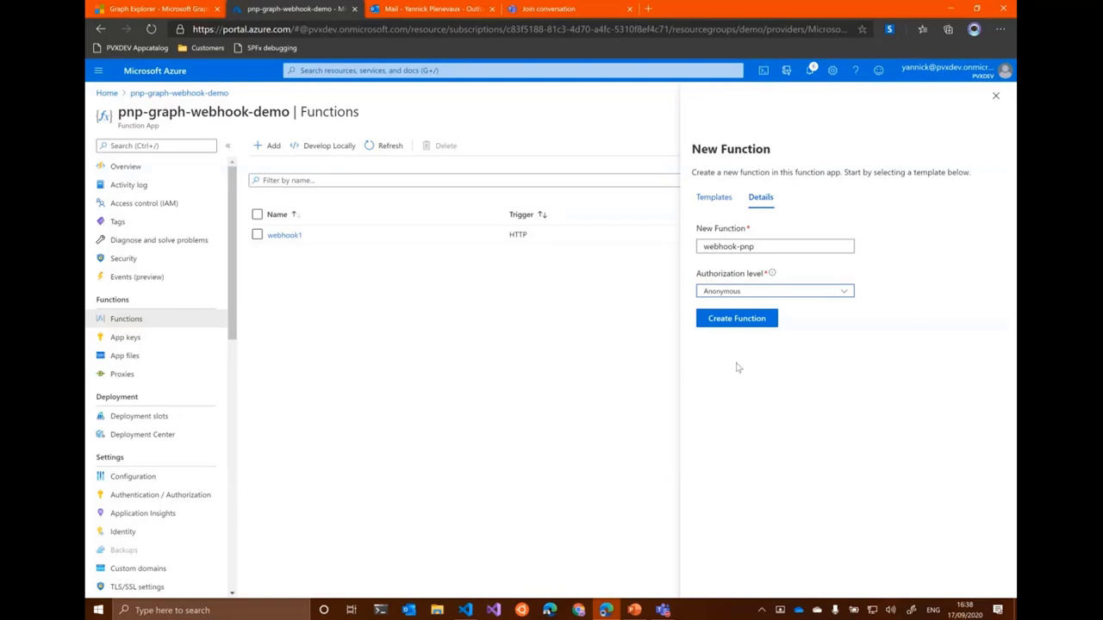
left_click(736, 317)
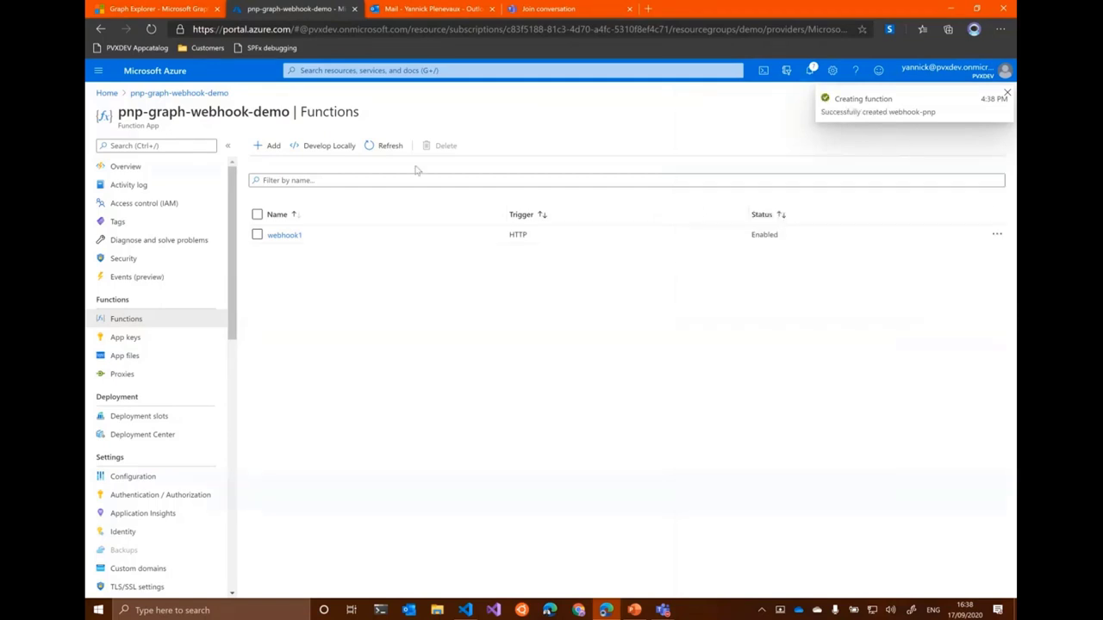
- Restrict webhook-pnp's HTTP trigger to POST via Integration, save, and open Code + Test
left_click(388, 144)
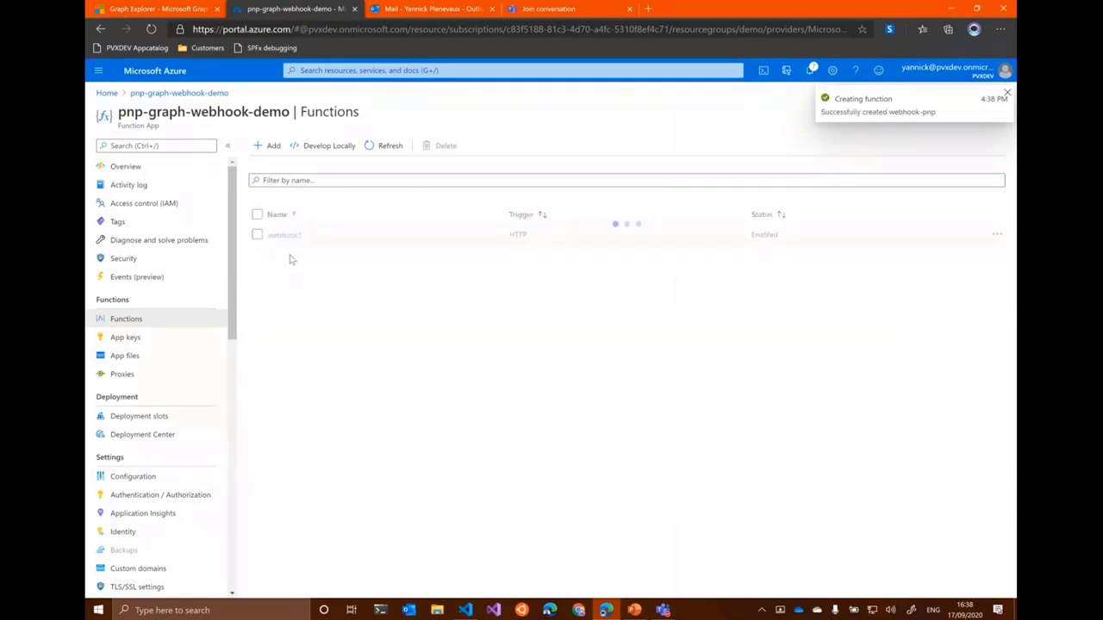
left_click(285, 235)
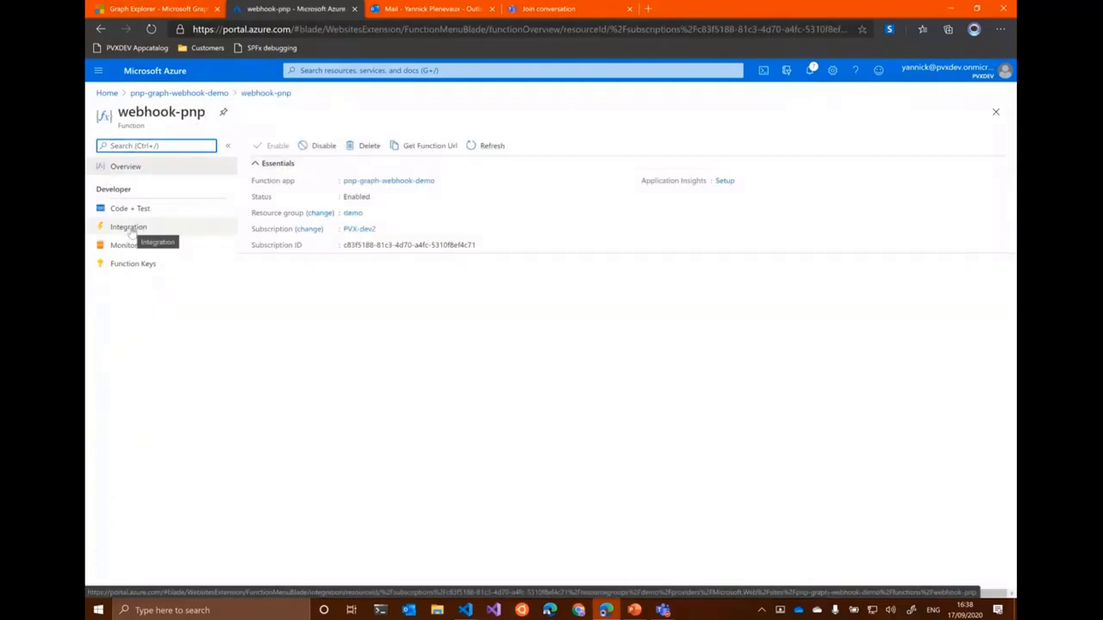
left_click(128, 227)
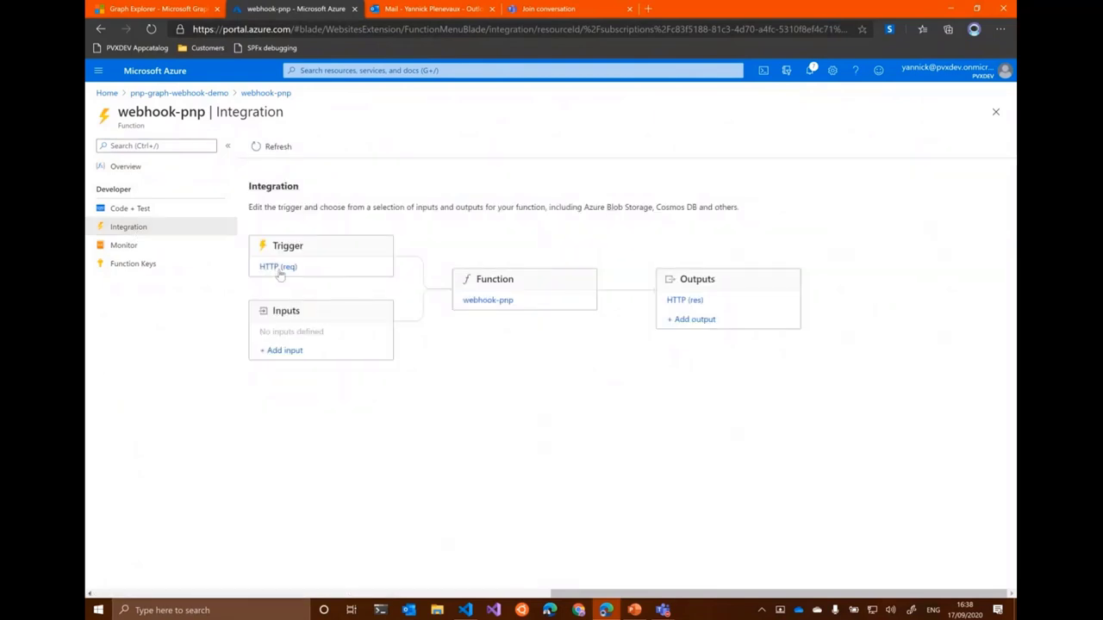
left_click(277, 265)
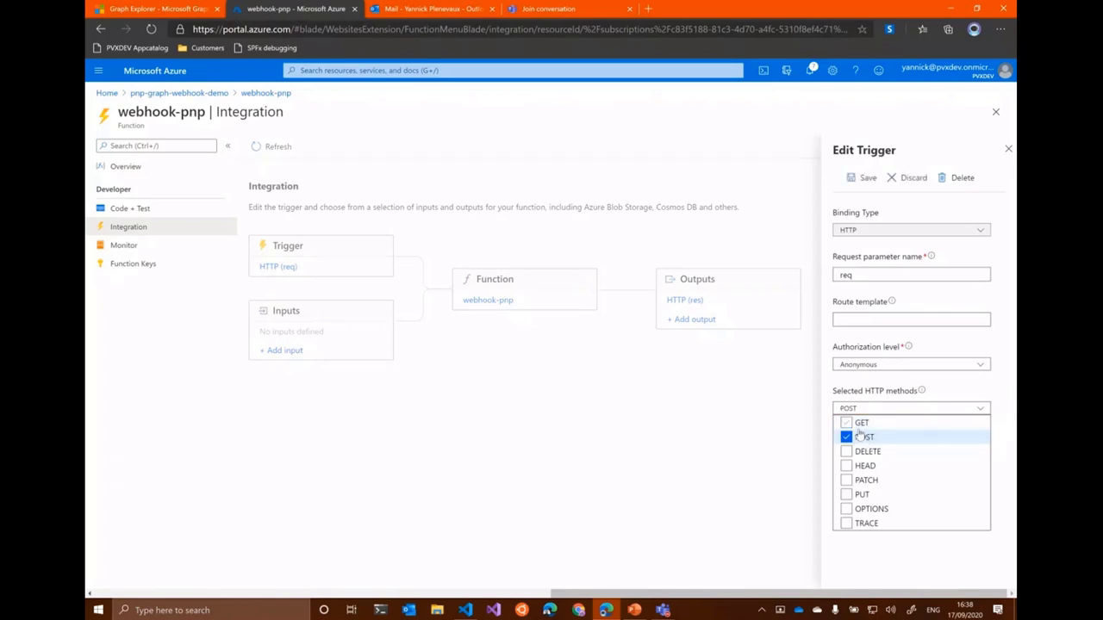
left_click(858, 177)
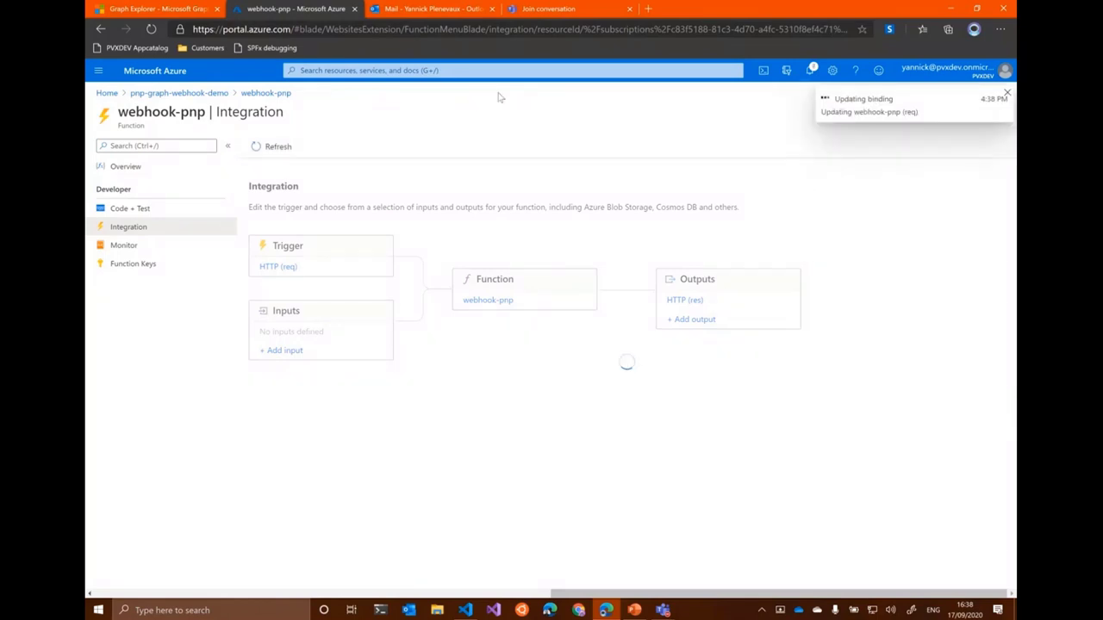
mouse_move(417, 280)
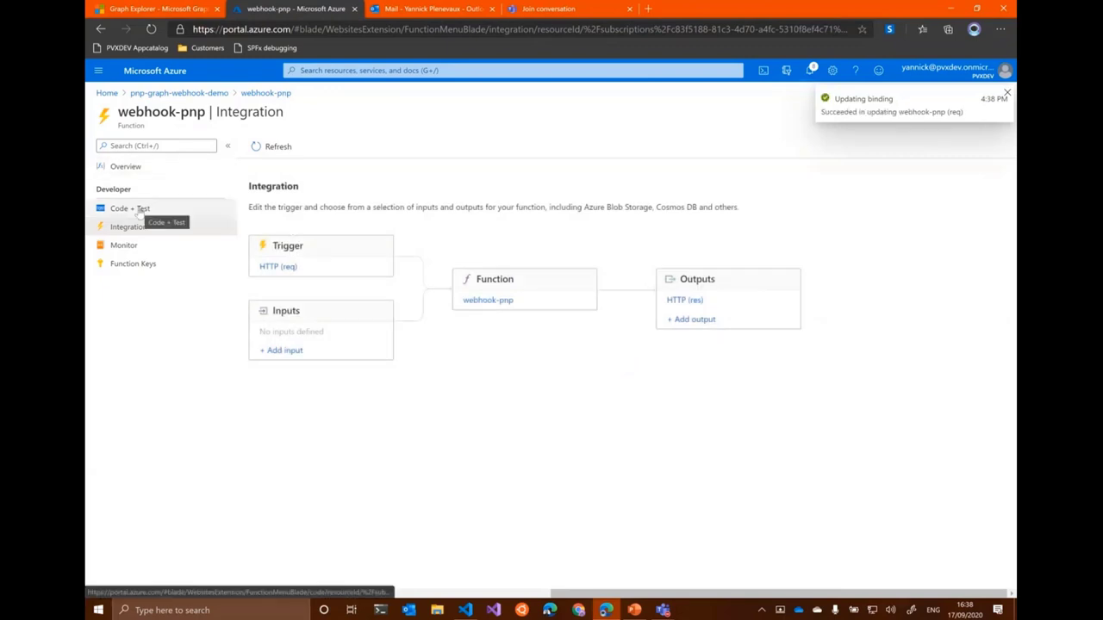
left_click(129, 207)
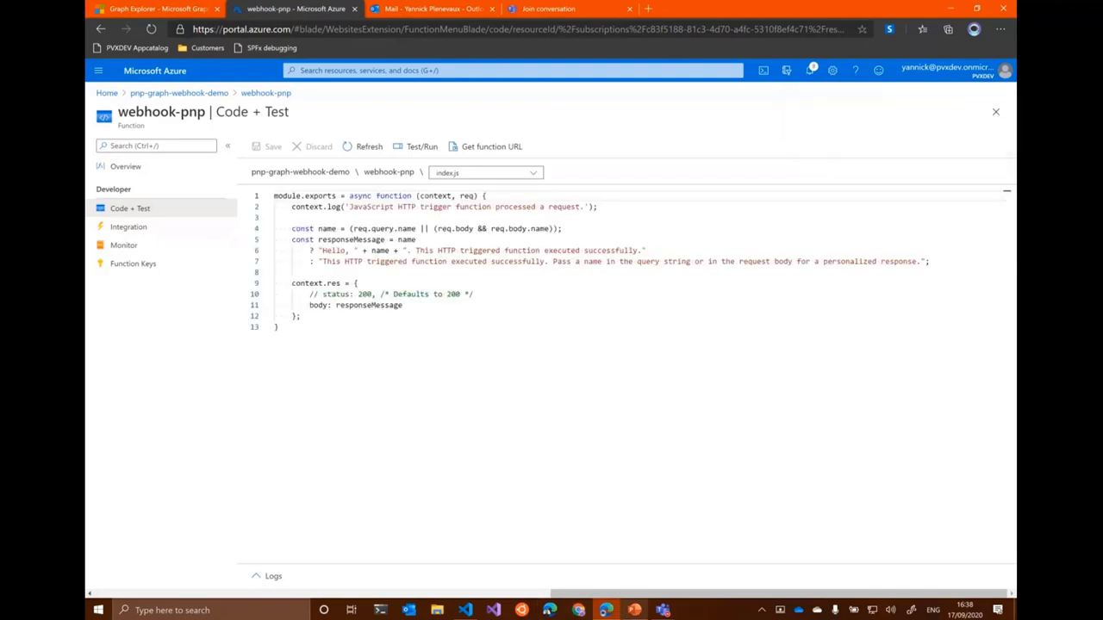
- Bring the prepared code.js webhook handler into the editor, reviewing its validation-token and notification-logging parts
left_click(467, 609)
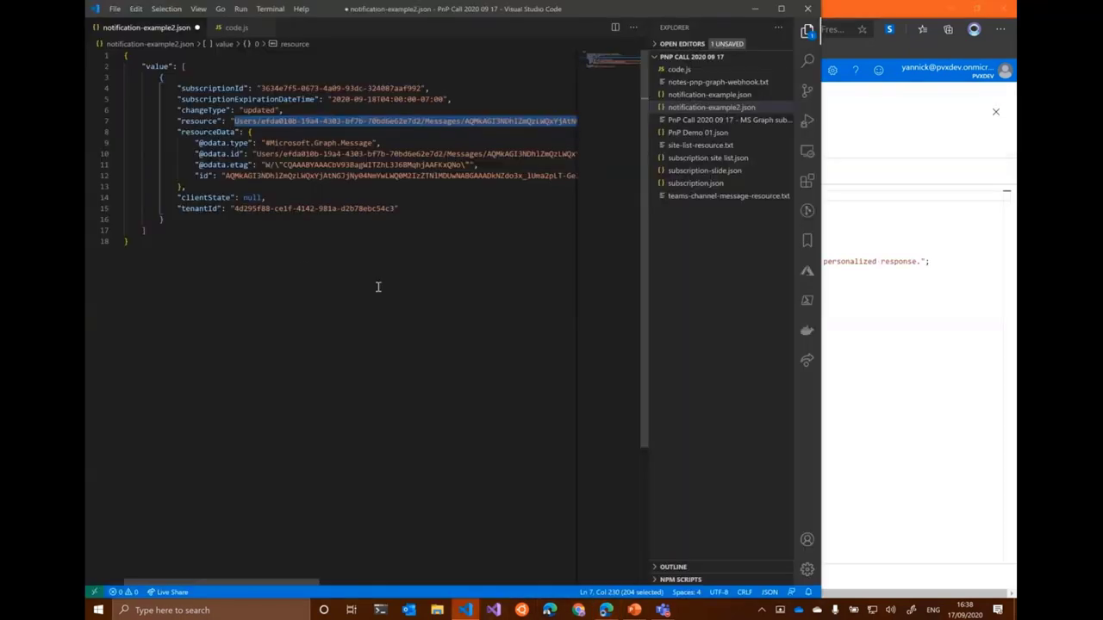
left_click(231, 27)
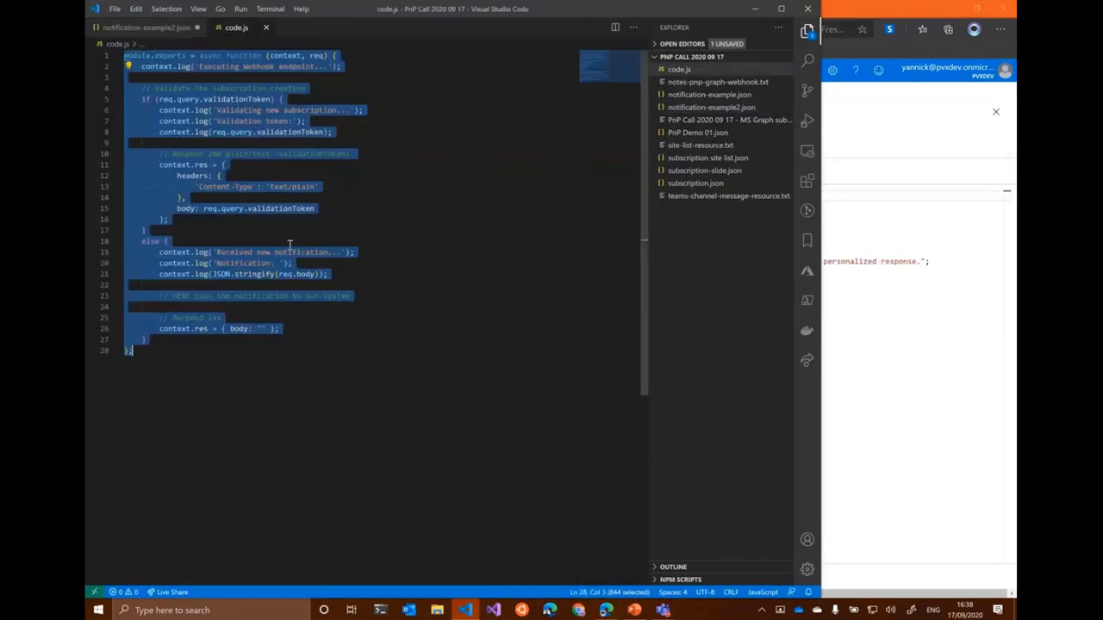
mouse_move(984, 268)
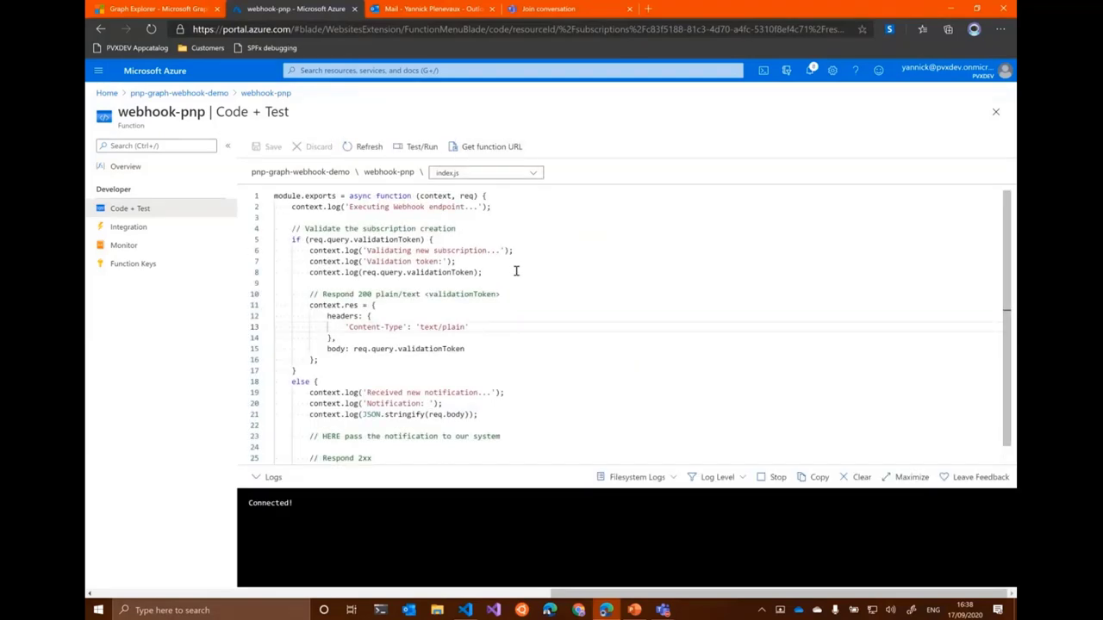
scroll("down", 3)
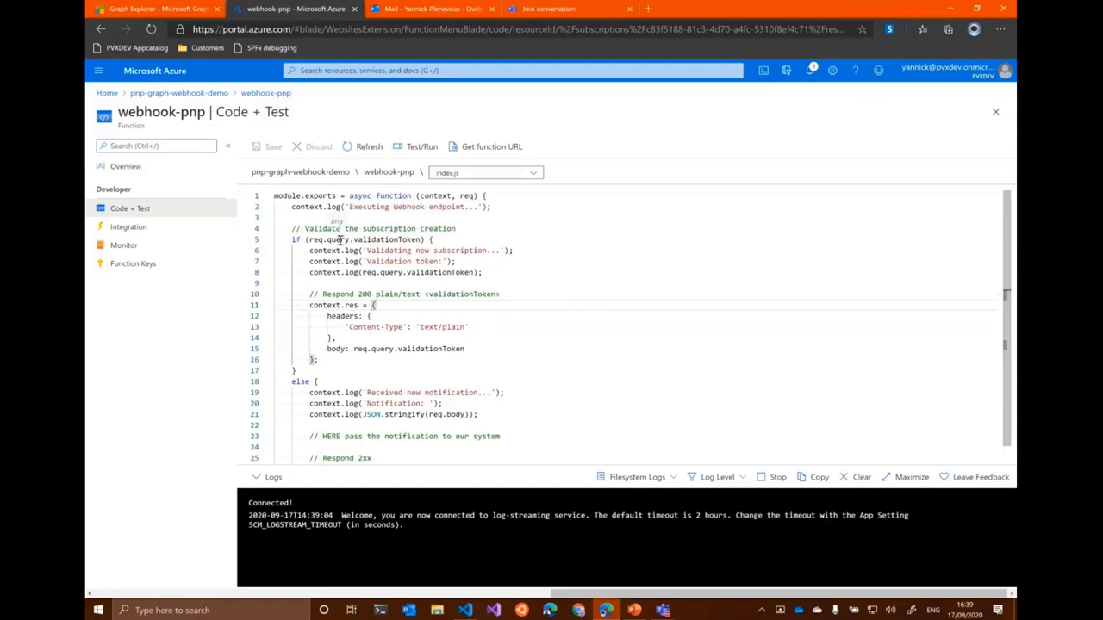
left_click(429, 240)
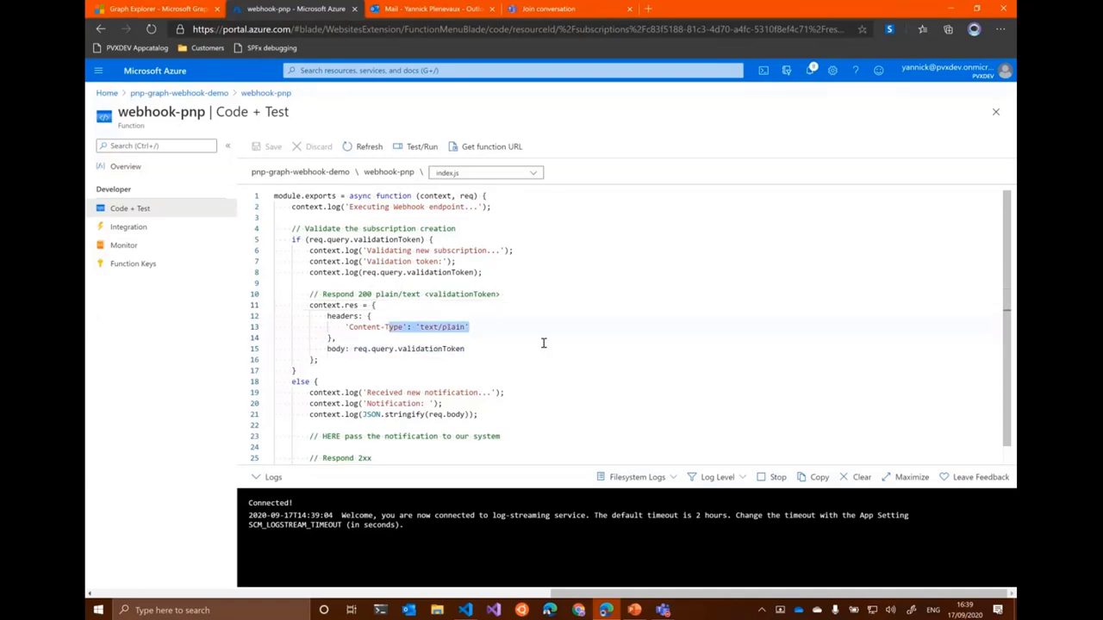
scroll("down", 3)
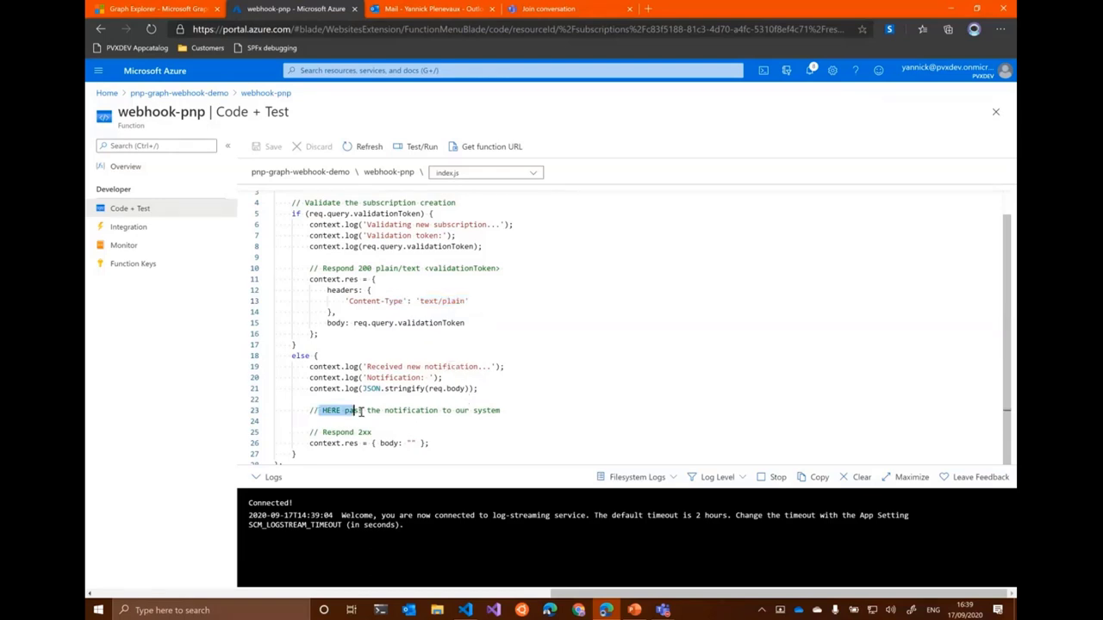
left_click_drag(320, 410, 500, 410)
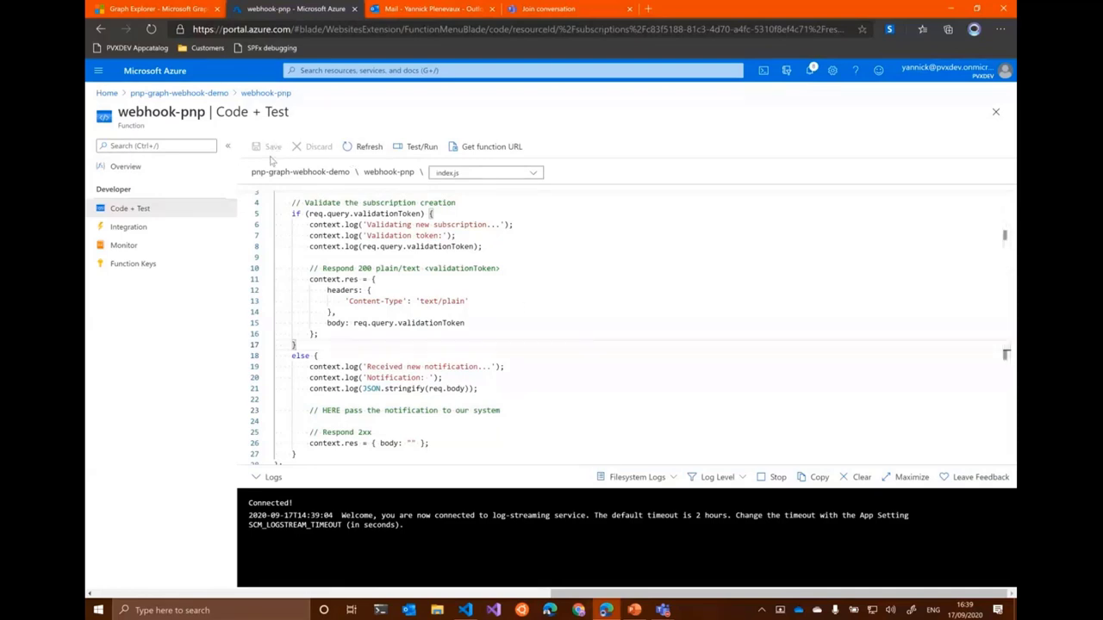
mouse_move(810, 477)
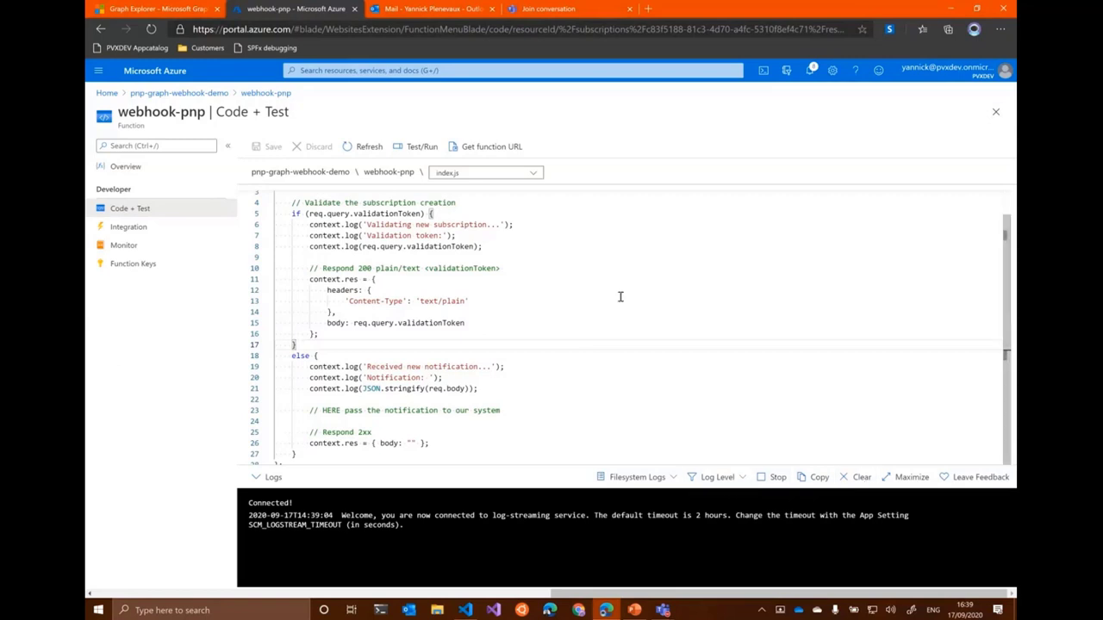
left_click(420, 145)
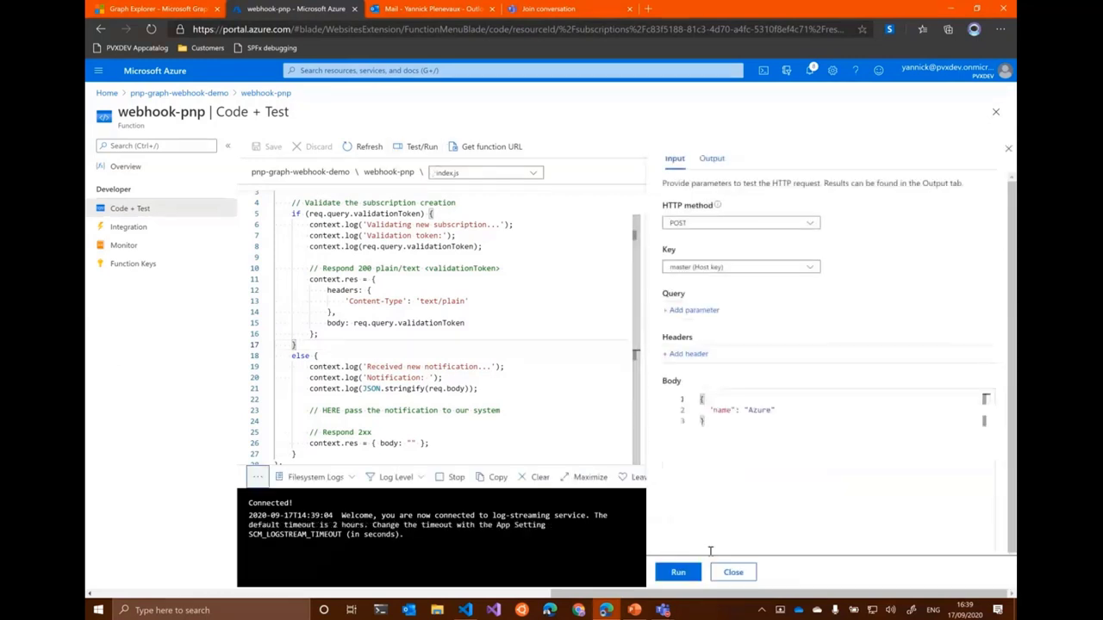
left_click(679, 573)
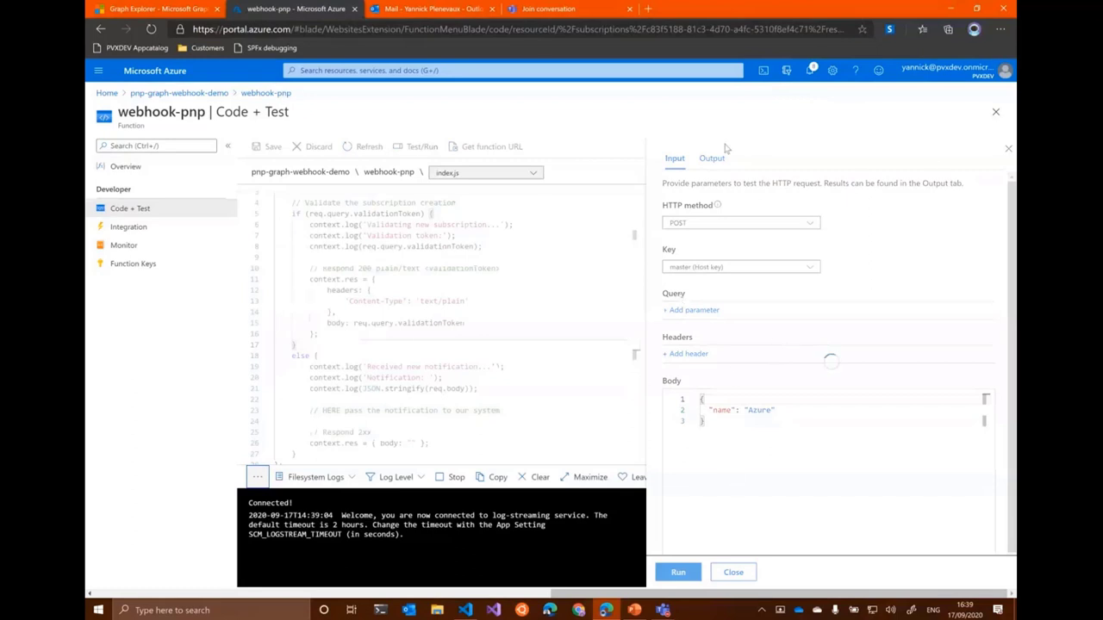
mouse_move(995, 113)
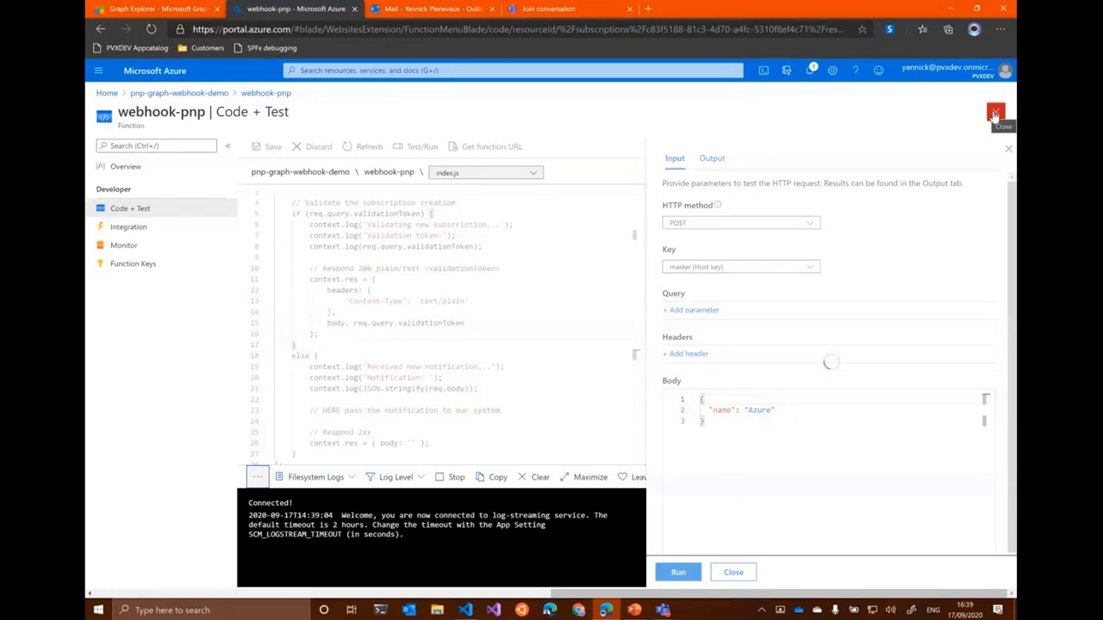
left_click(679, 572)
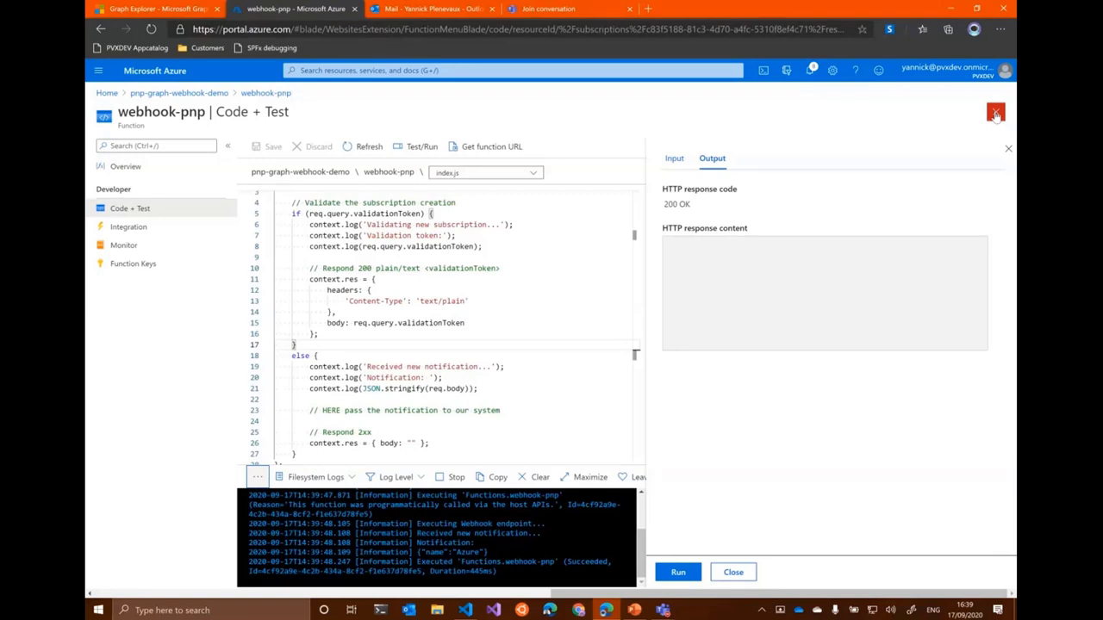
left_click(993, 114)
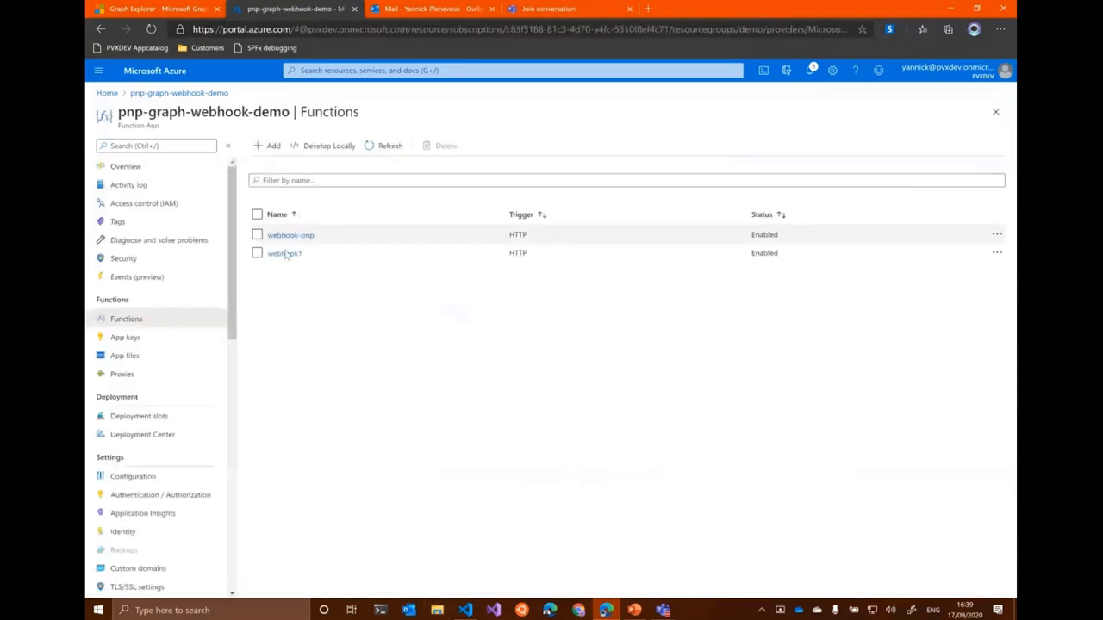
left_click(290, 234)
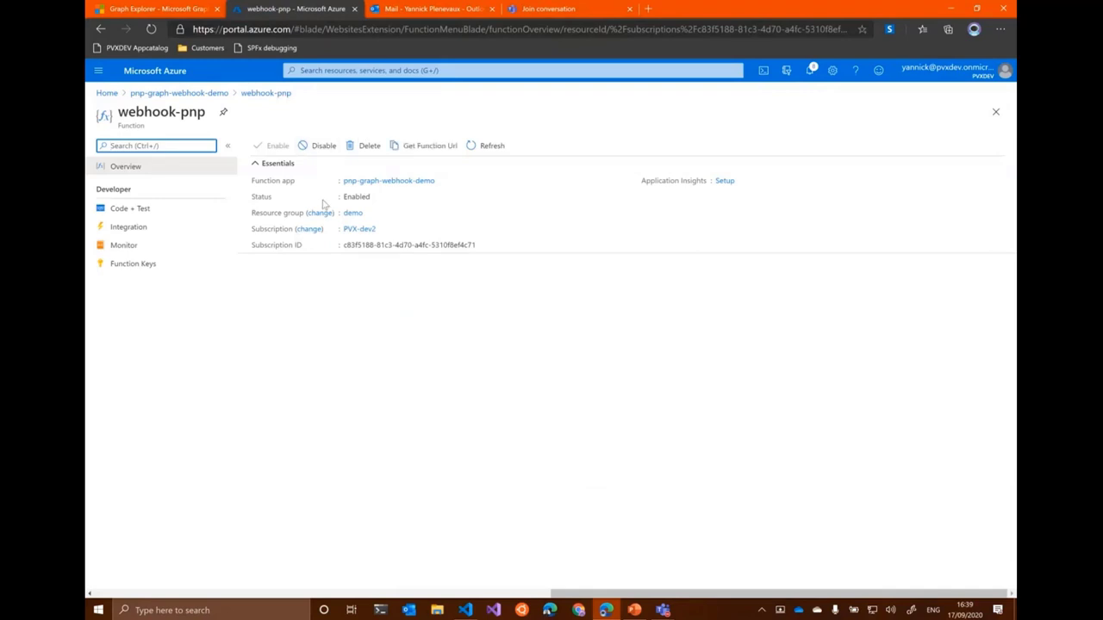
mouse_move(324, 276)
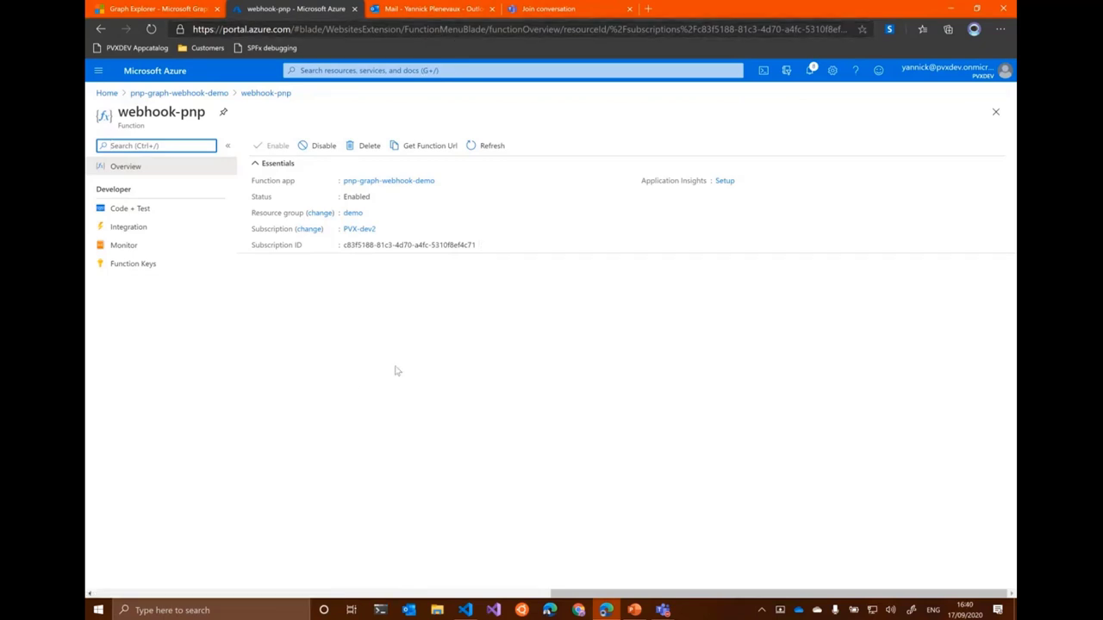
mouse_move(406, 361)
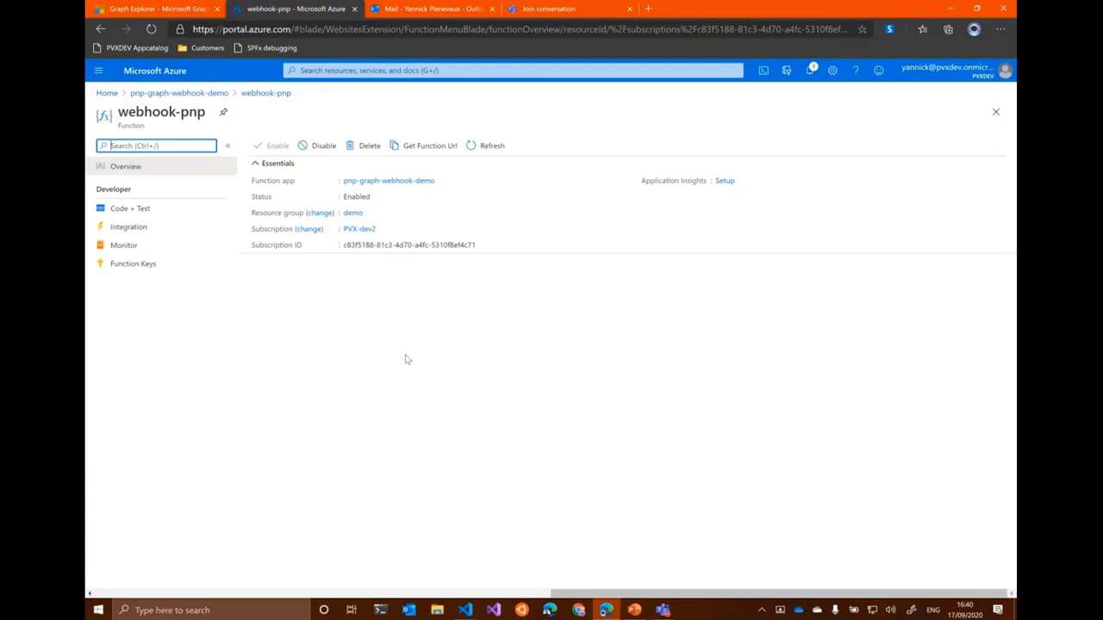
left_click(129, 206)
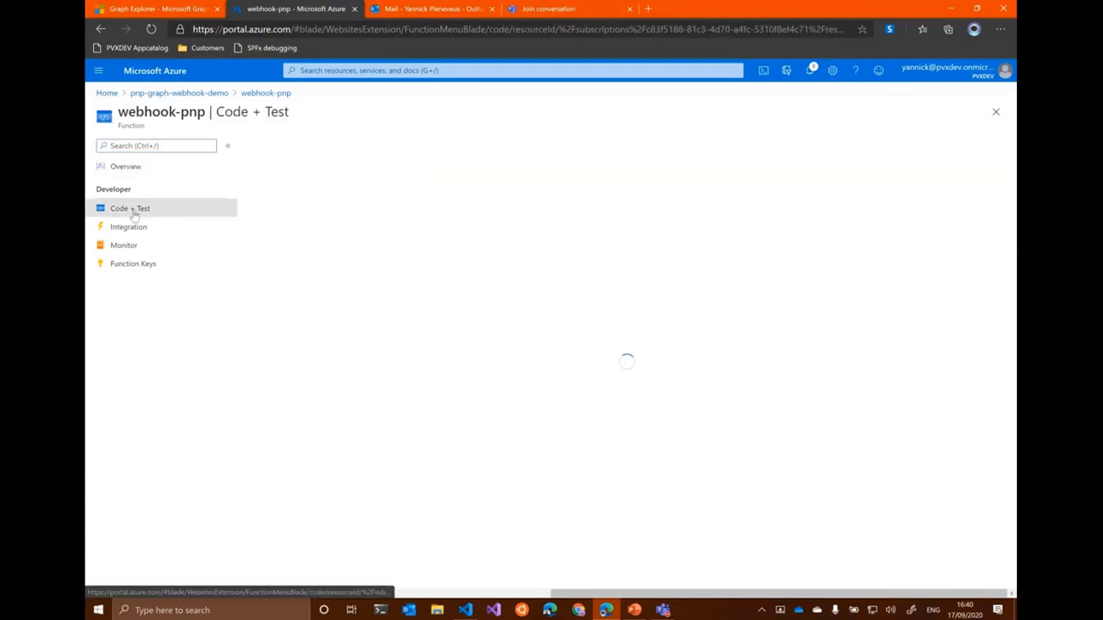
left_click(130, 207)
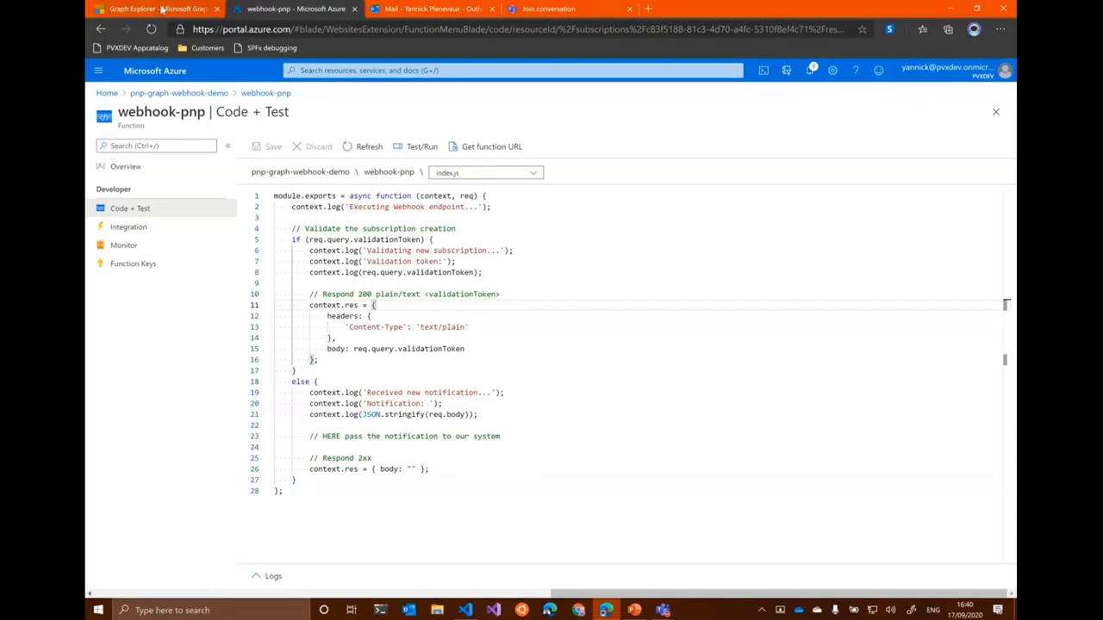
- Query /v1.0/subscriptions and select the existing me/messages subscription's id
left_click(138, 10)
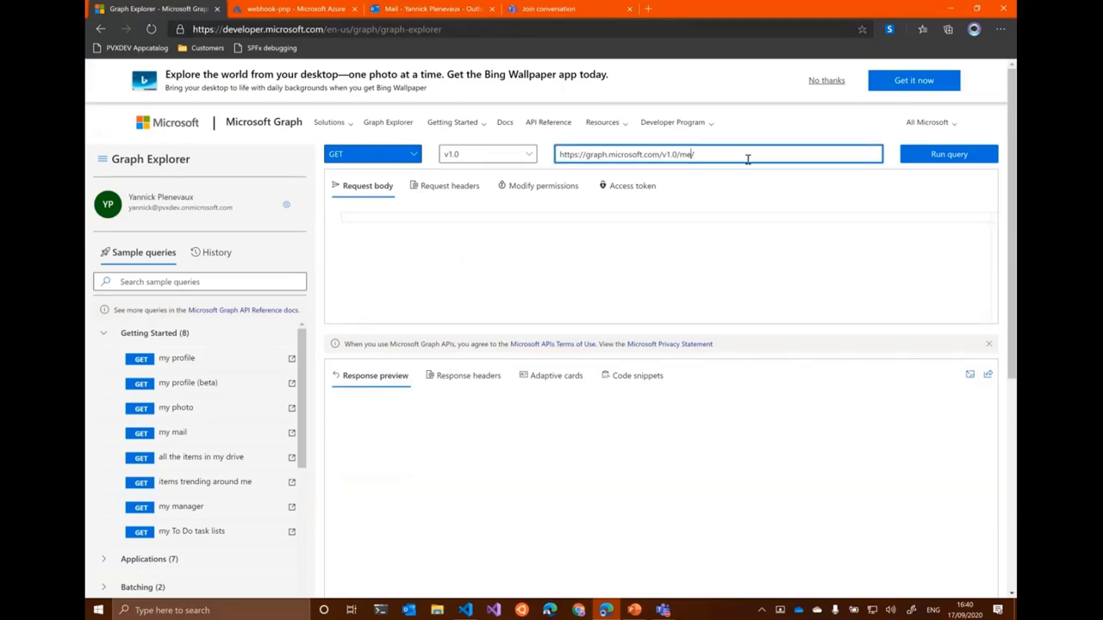
type("subscription")
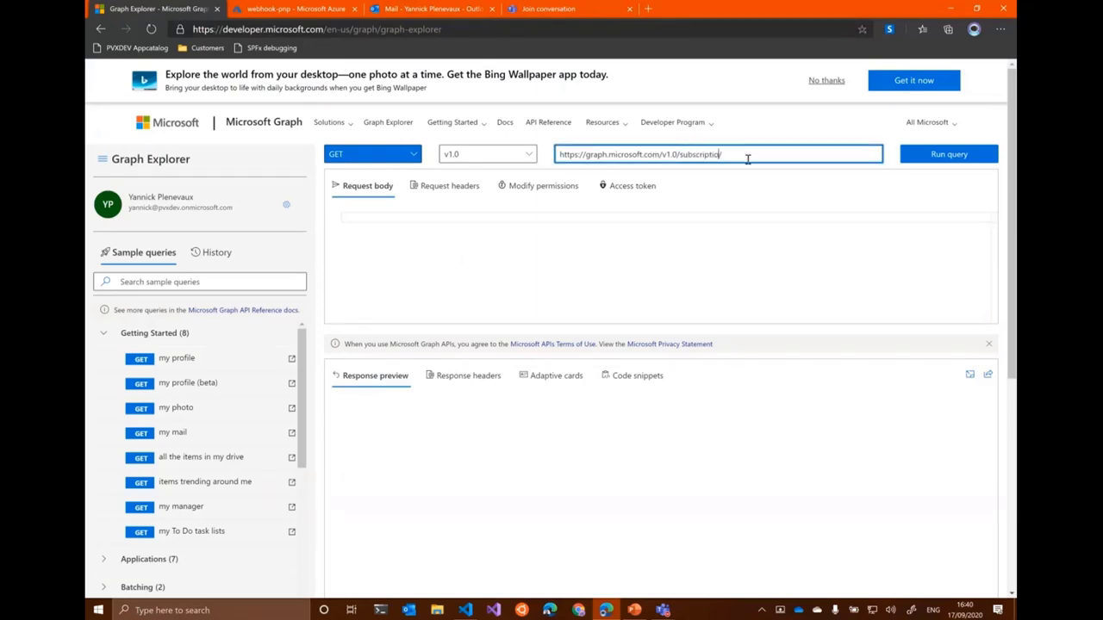
left_click(948, 153)
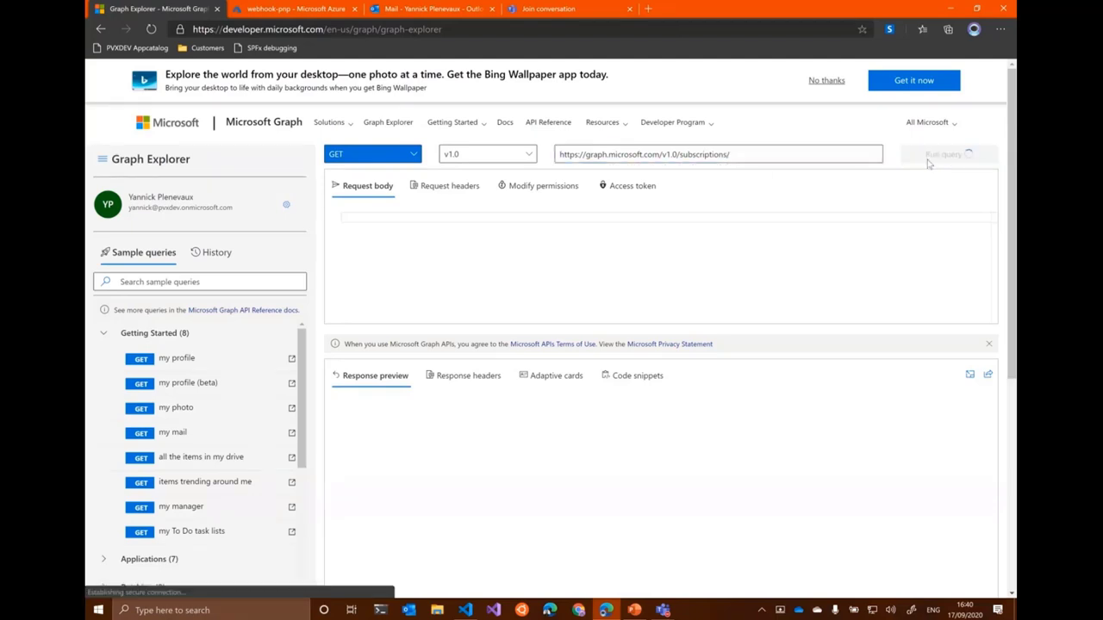
left_click(948, 153)
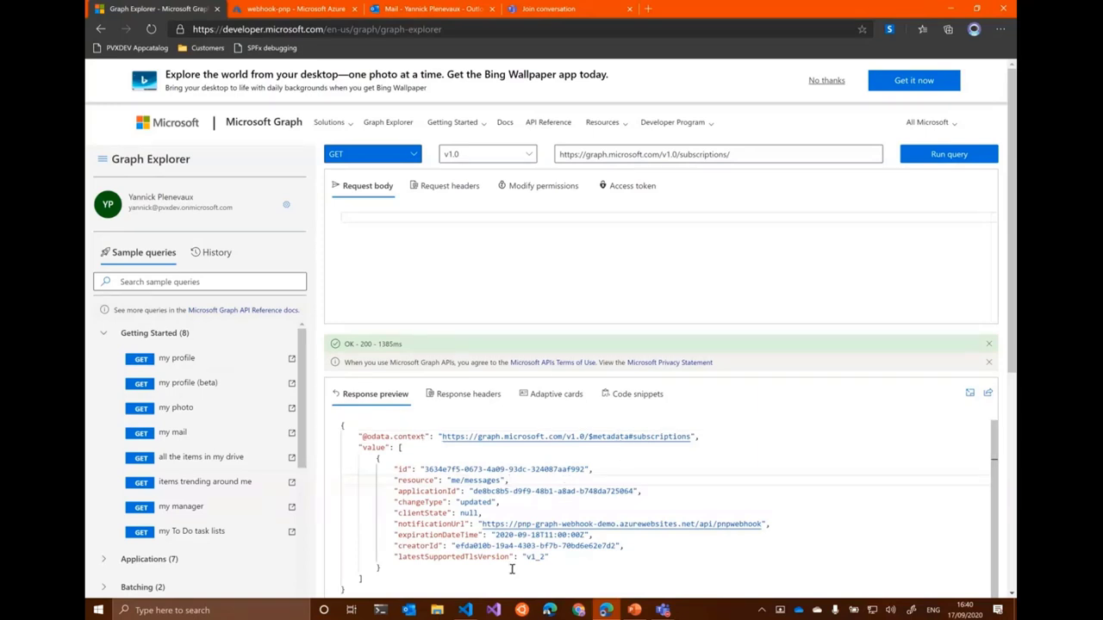
left_click(583, 468)
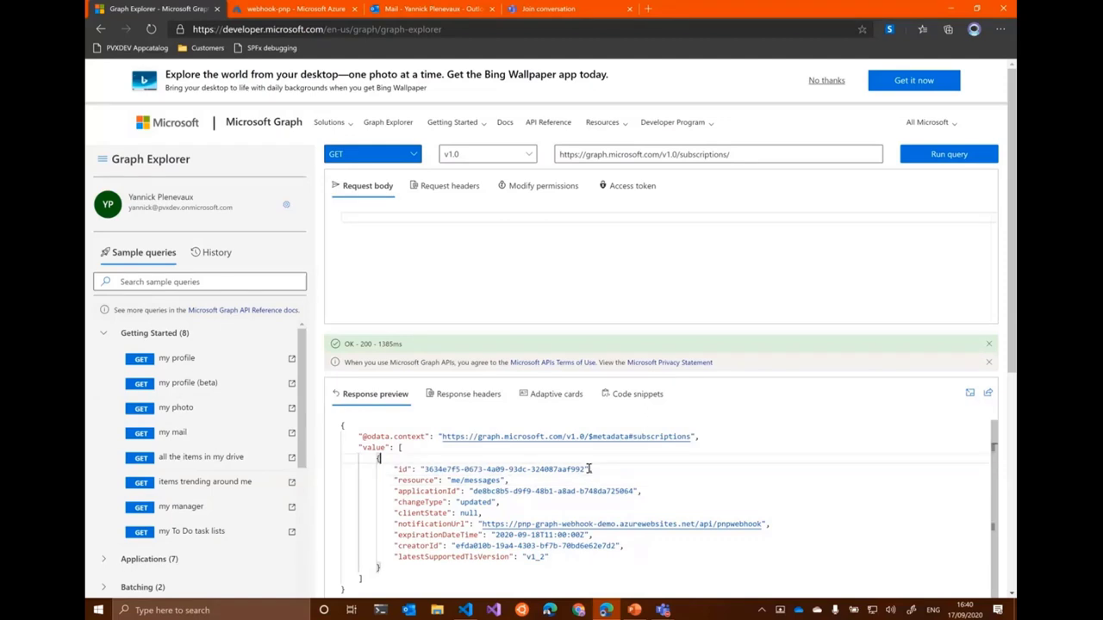
double_click(503, 469)
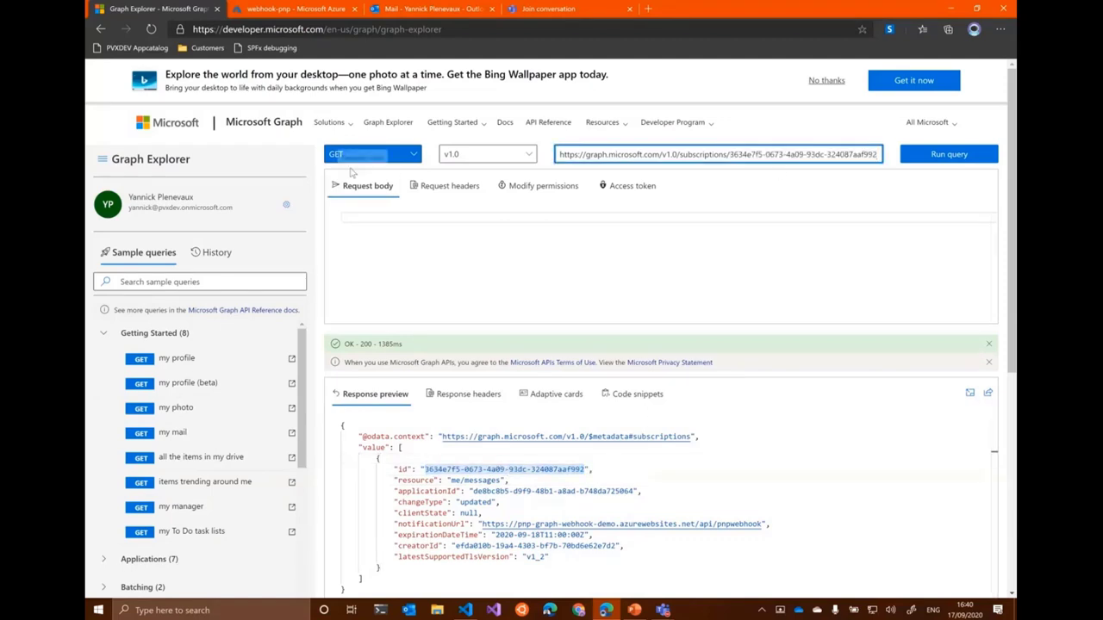
- Delete that subscription, re-list subscriptions as empty, and switch the method to POST
left_click(372, 154)
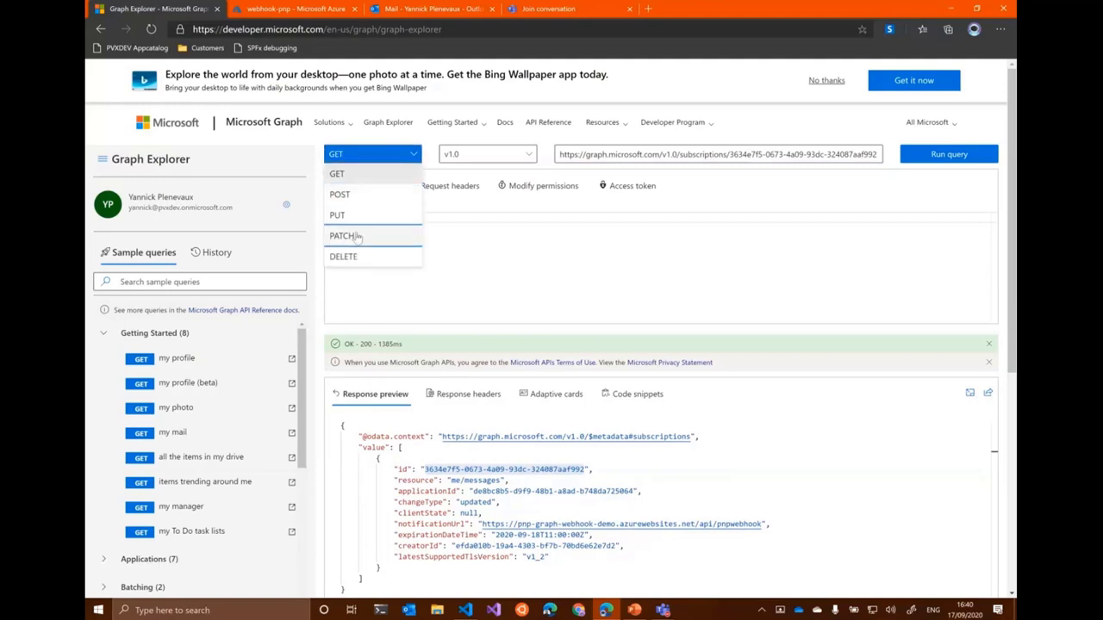
left_click(343, 255)
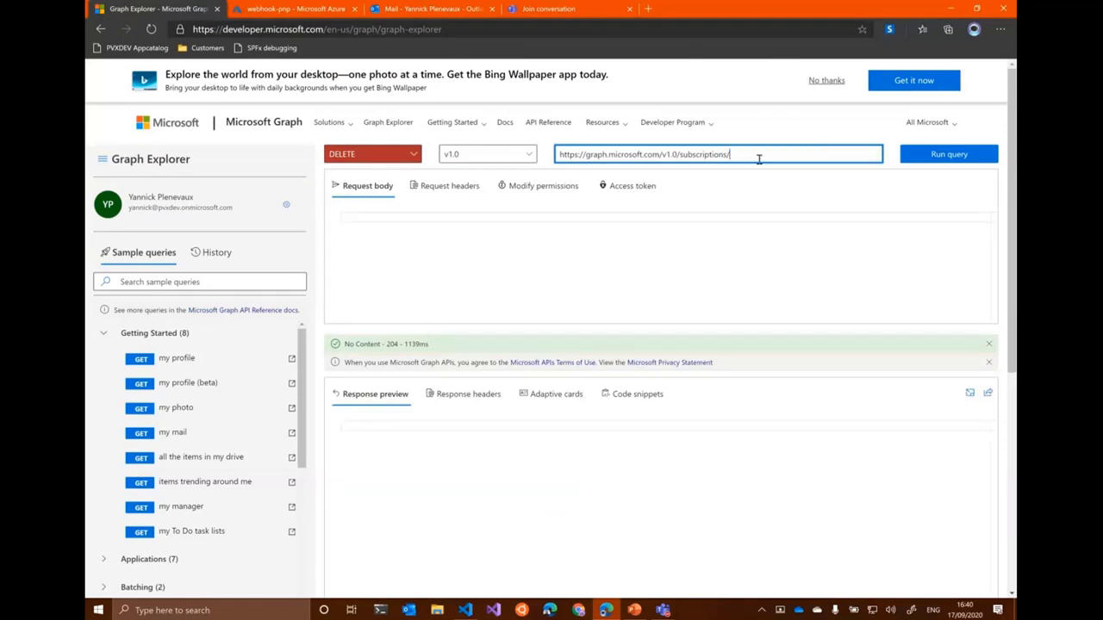
left_click(372, 153)
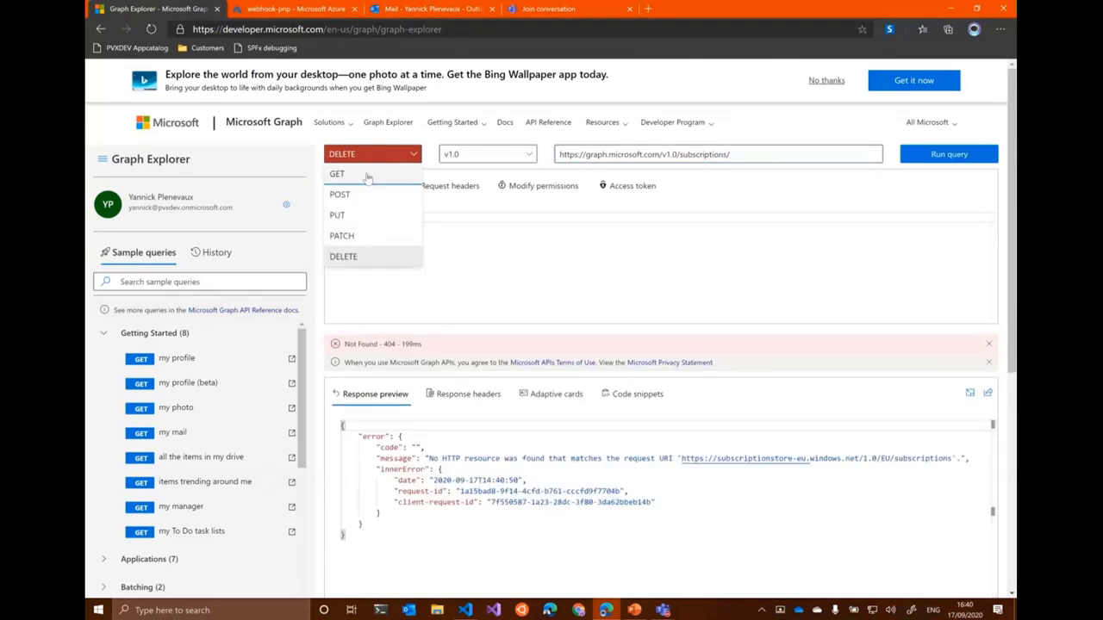
left_click(336, 174)
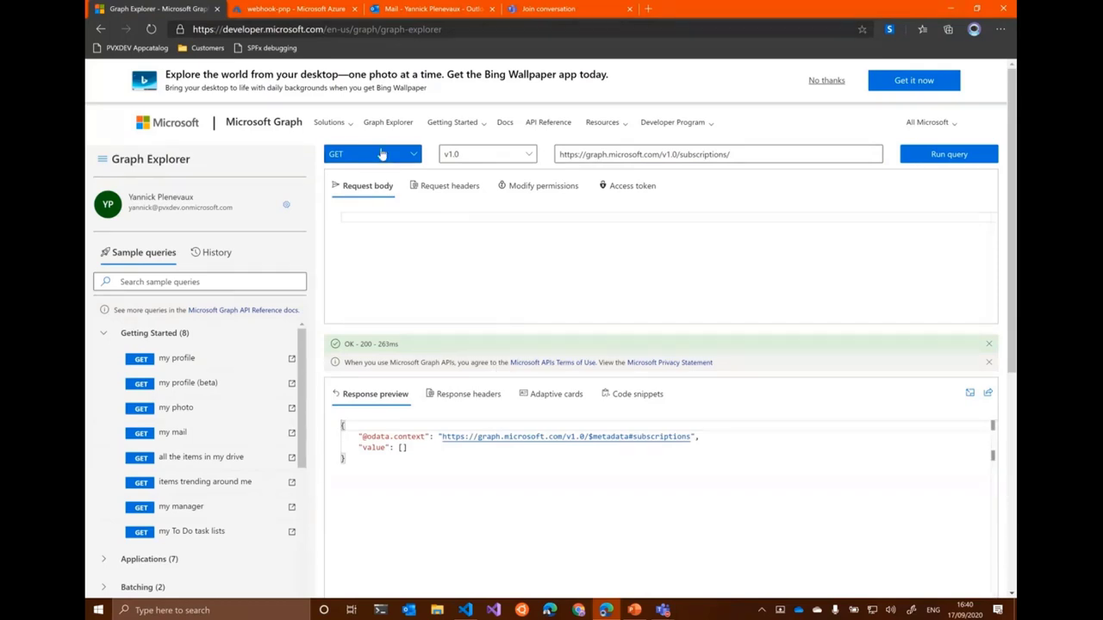
left_click(381, 153)
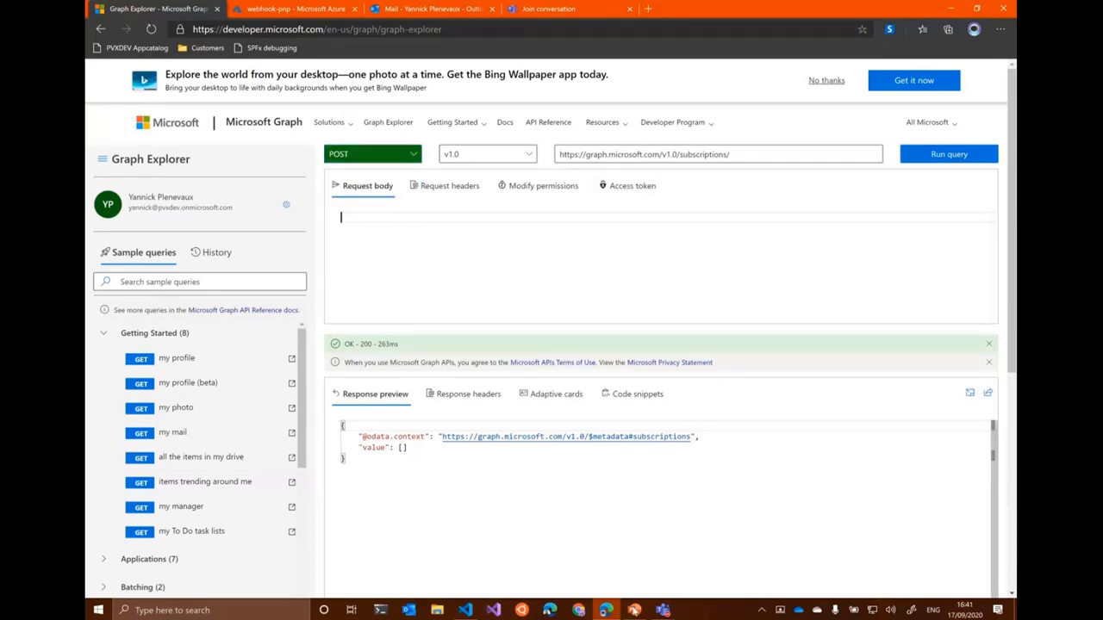
- Paste the subscription JSON body and point notificationUrl at the webhook-pnp function for me/messages
left_click(462, 610)
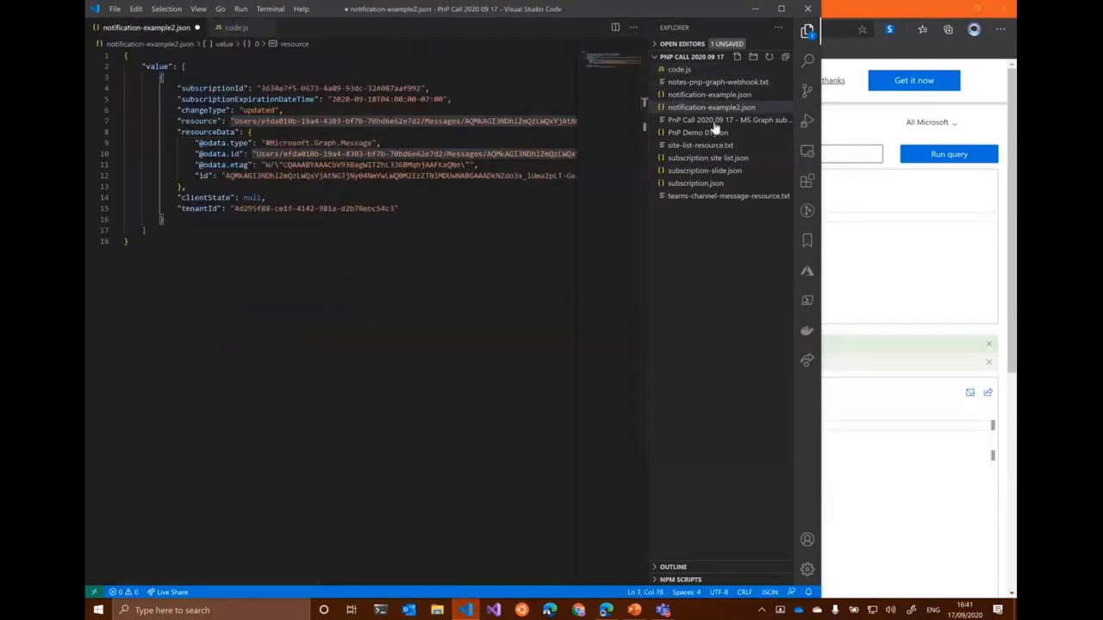
left_click(696, 183)
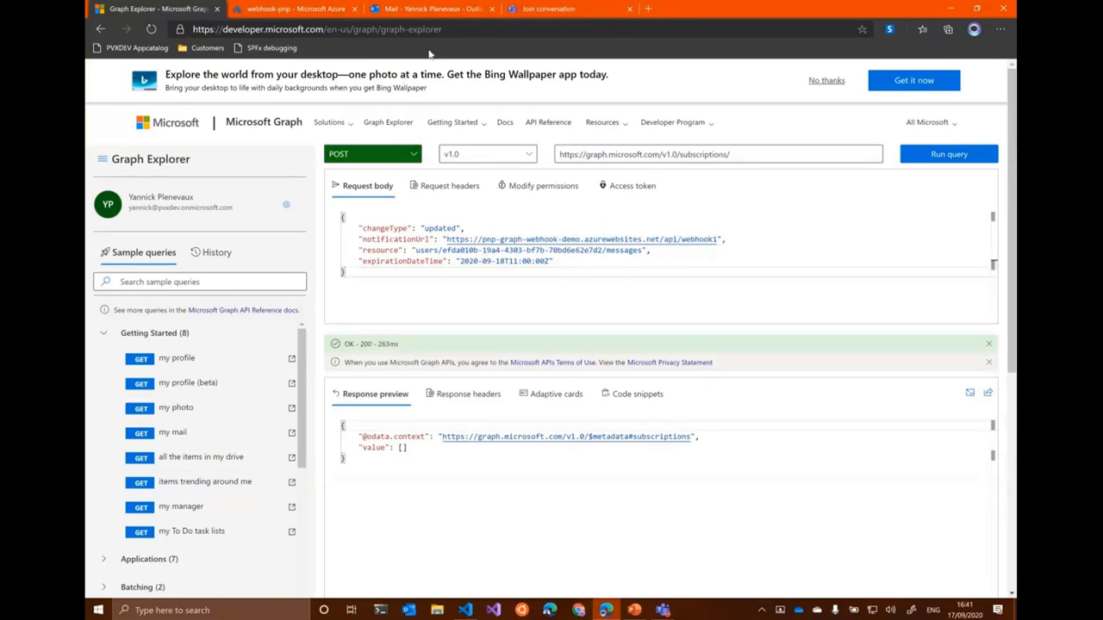
left_click(293, 8)
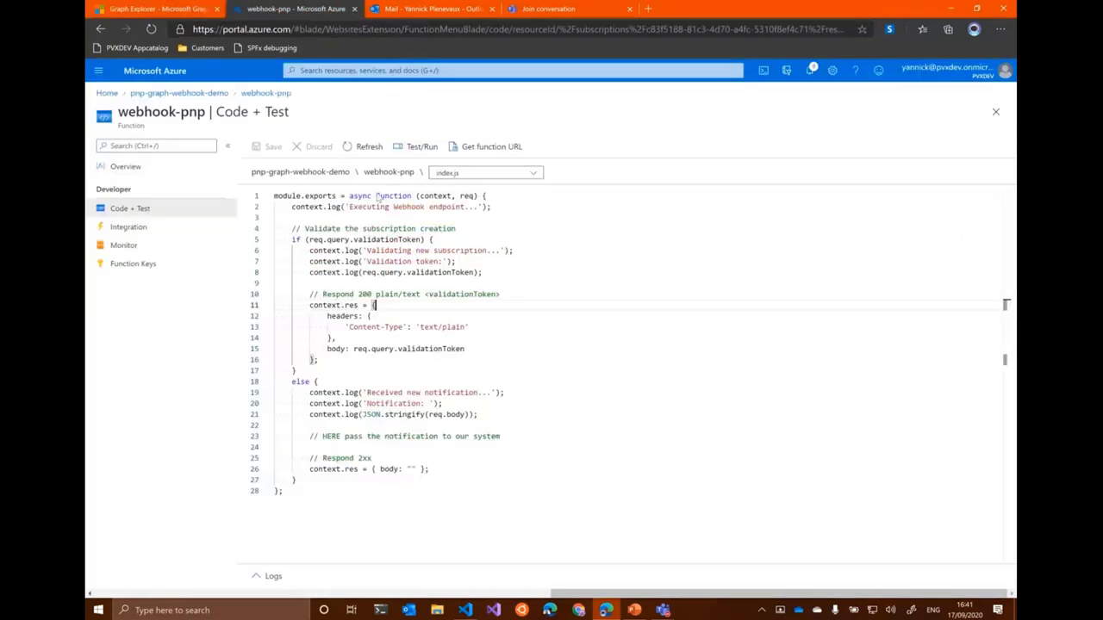
left_click(490, 145)
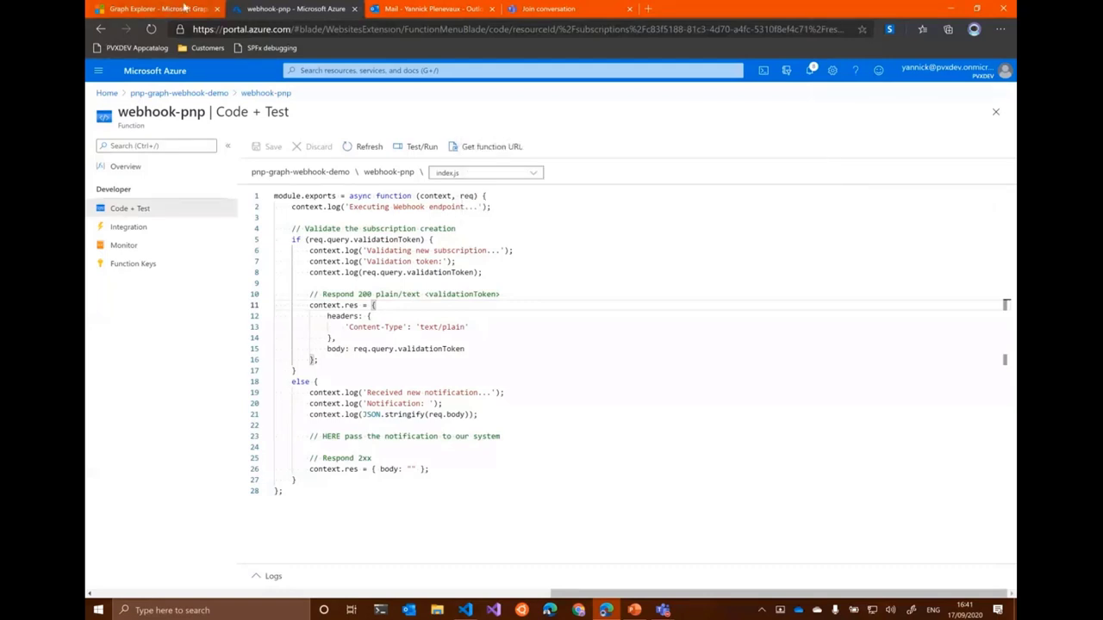
left_click(155, 6)
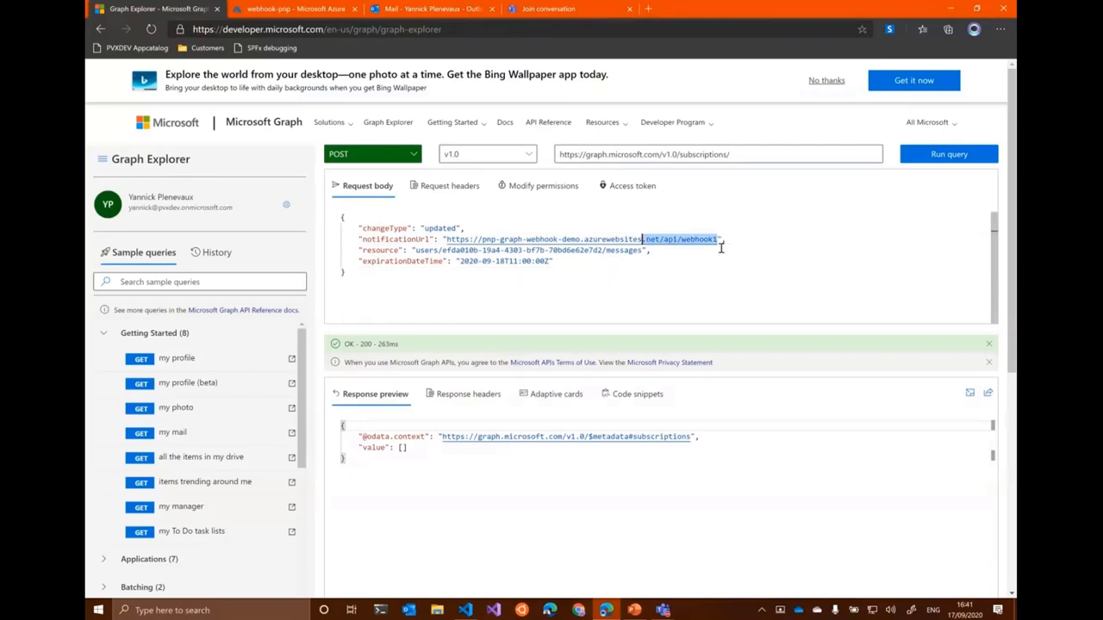
left_click_drag(642, 238, 448, 238)
type("-pnp")
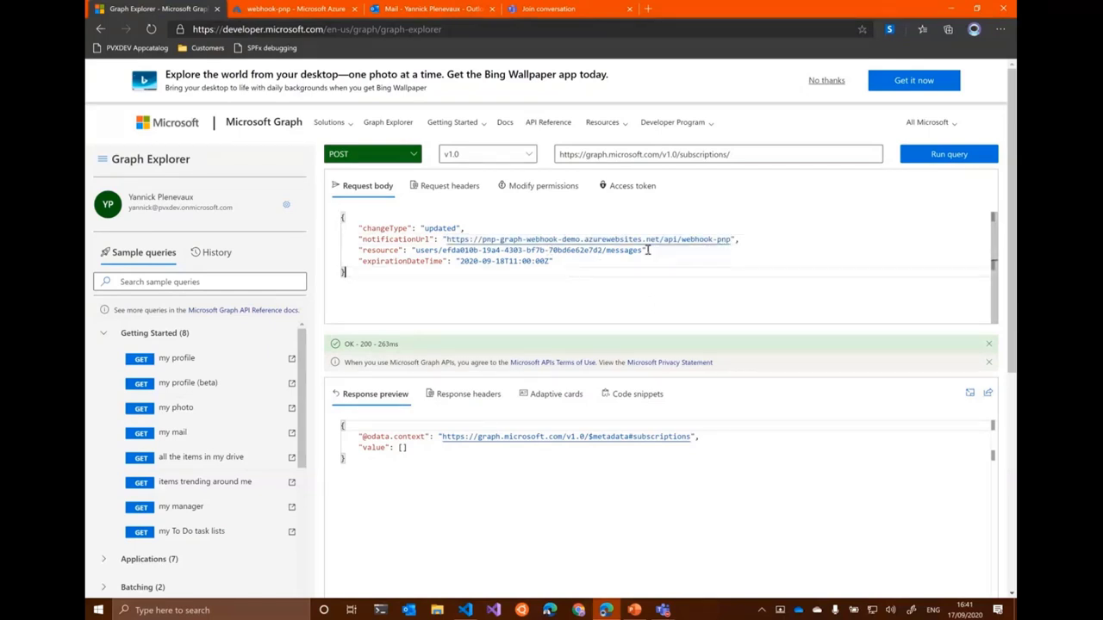
mouse_move(646, 259)
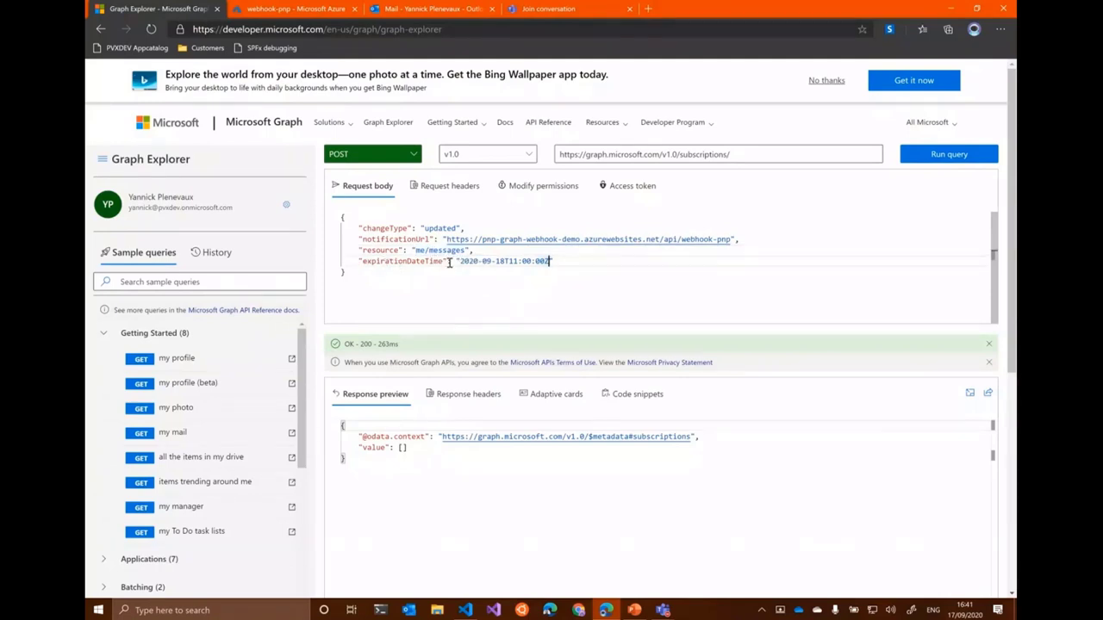
mouse_move(572, 280)
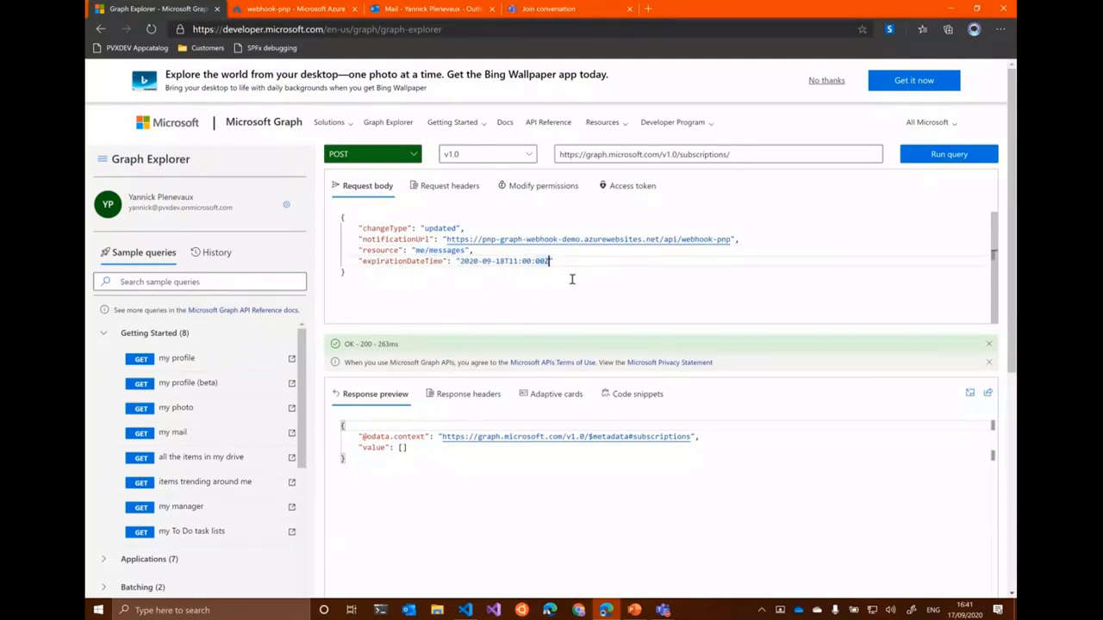
mouse_move(570, 283)
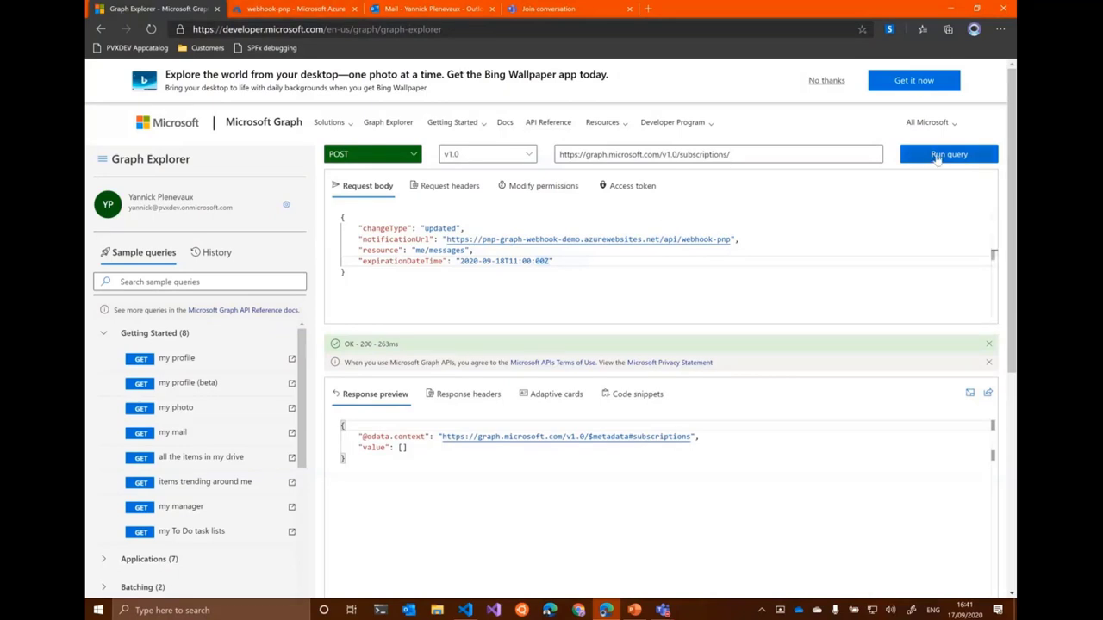
- Run the POST creating the subscription (201 Created), select its id, and go to the Azure function page
left_click(948, 156)
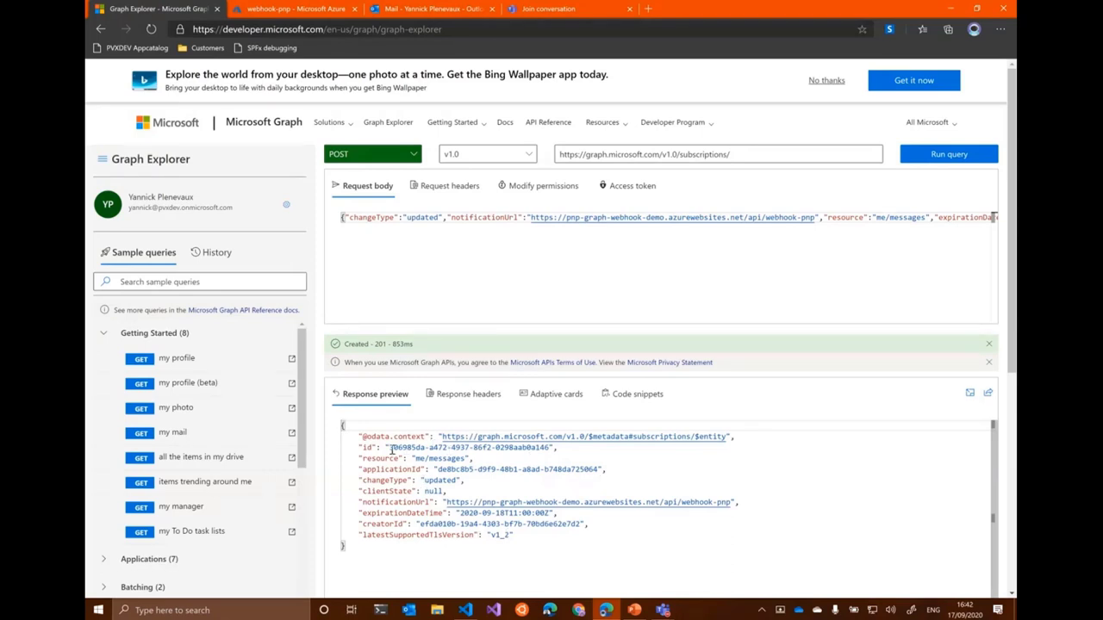
double_click(398, 447)
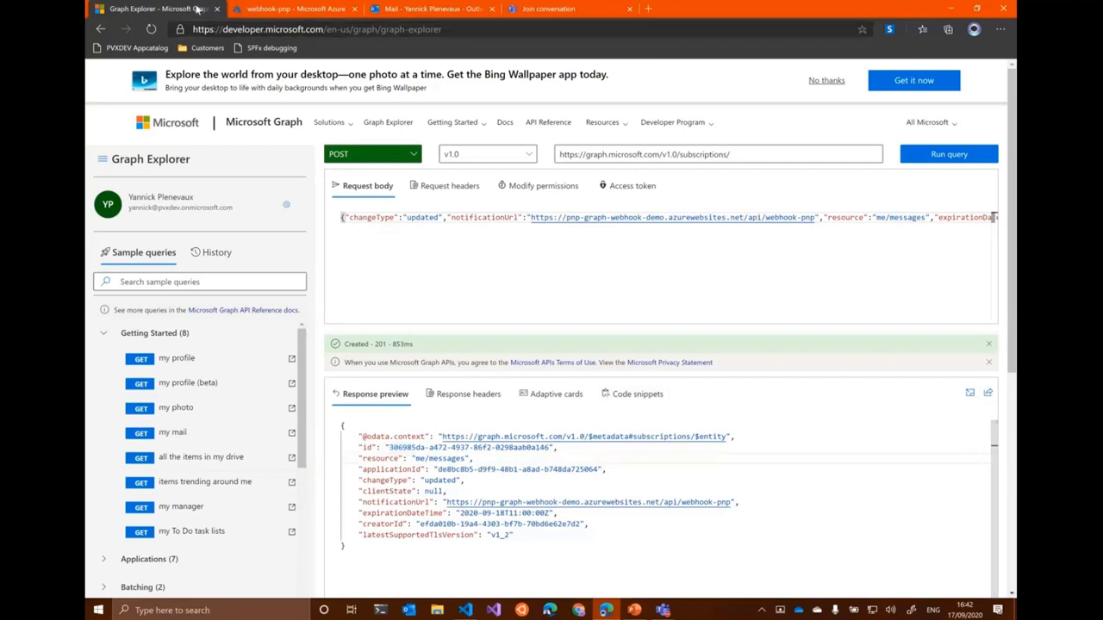
left_click(293, 10)
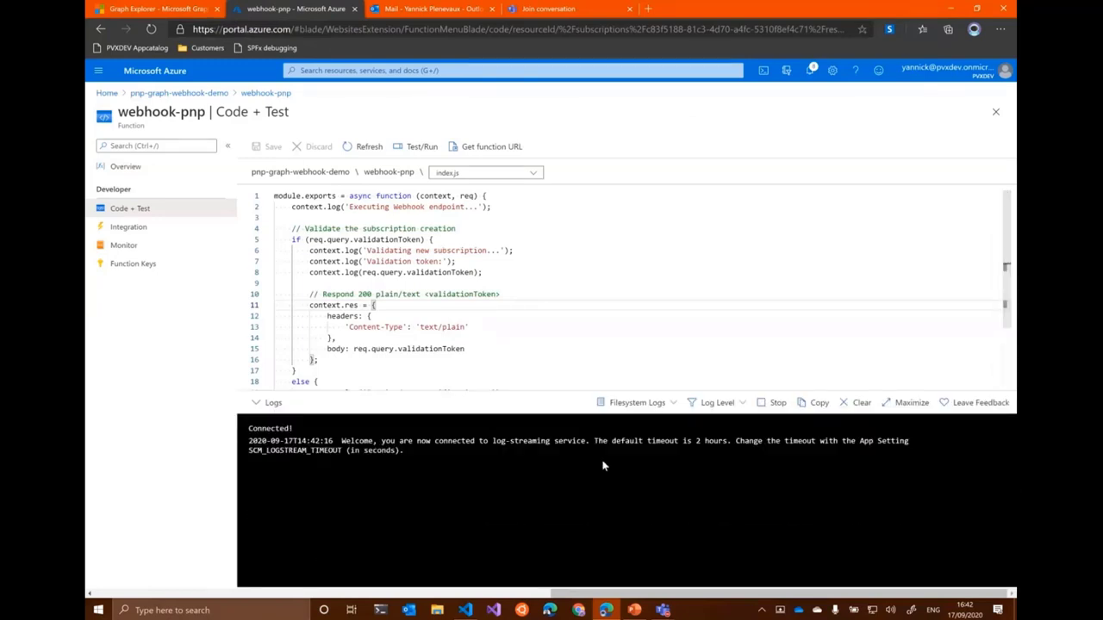
mouse_move(464, 472)
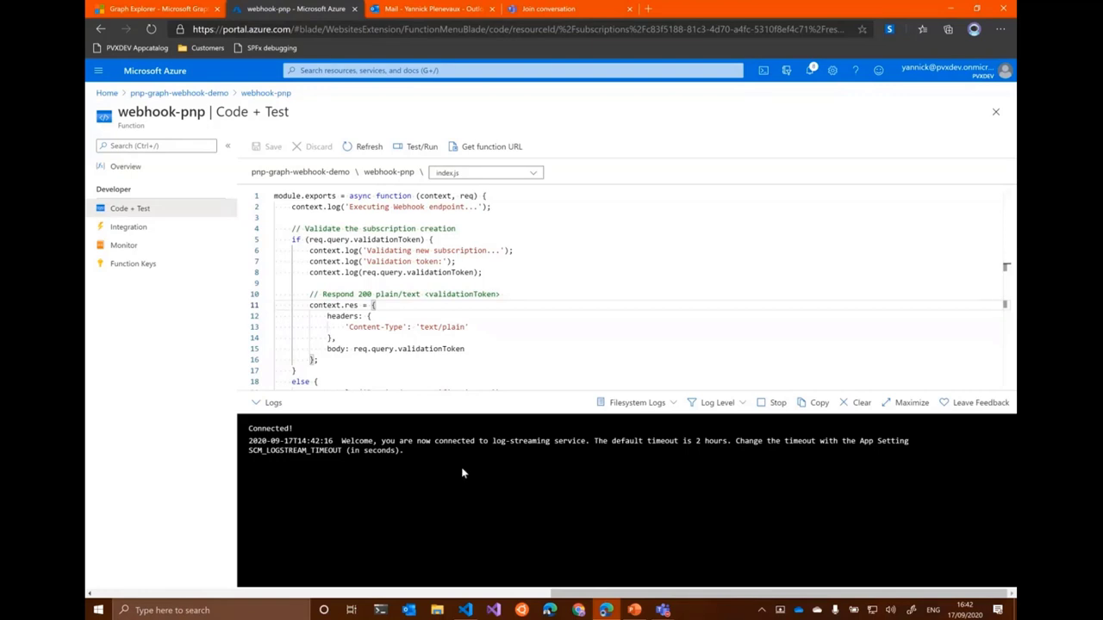
mouse_move(480, 488)
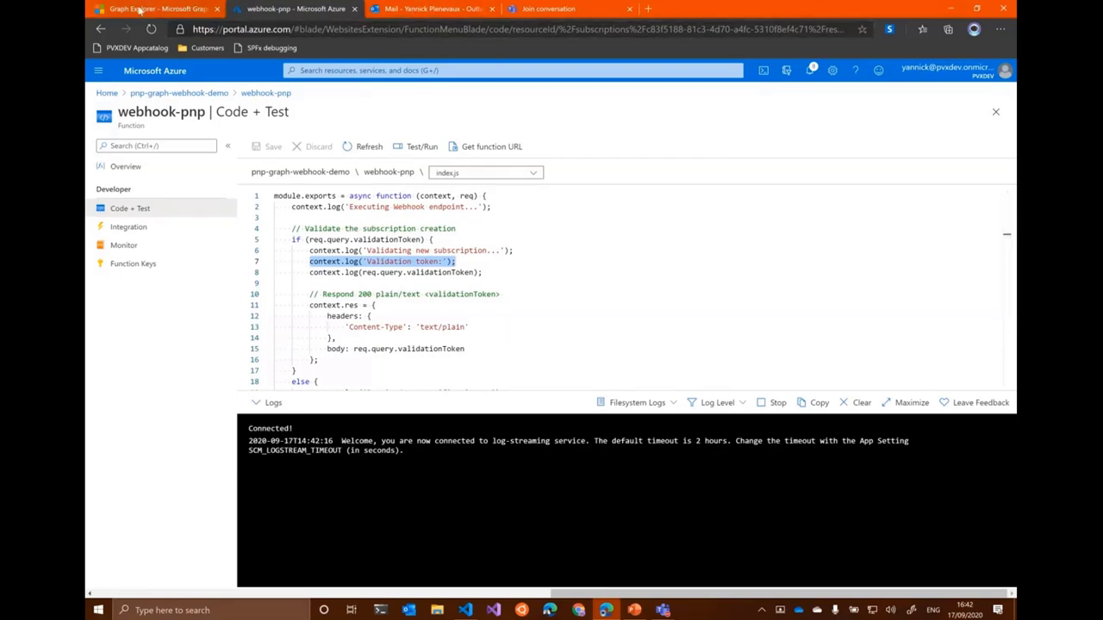
- Return from the function's connected log stream to Graph Explorer
left_click(138, 14)
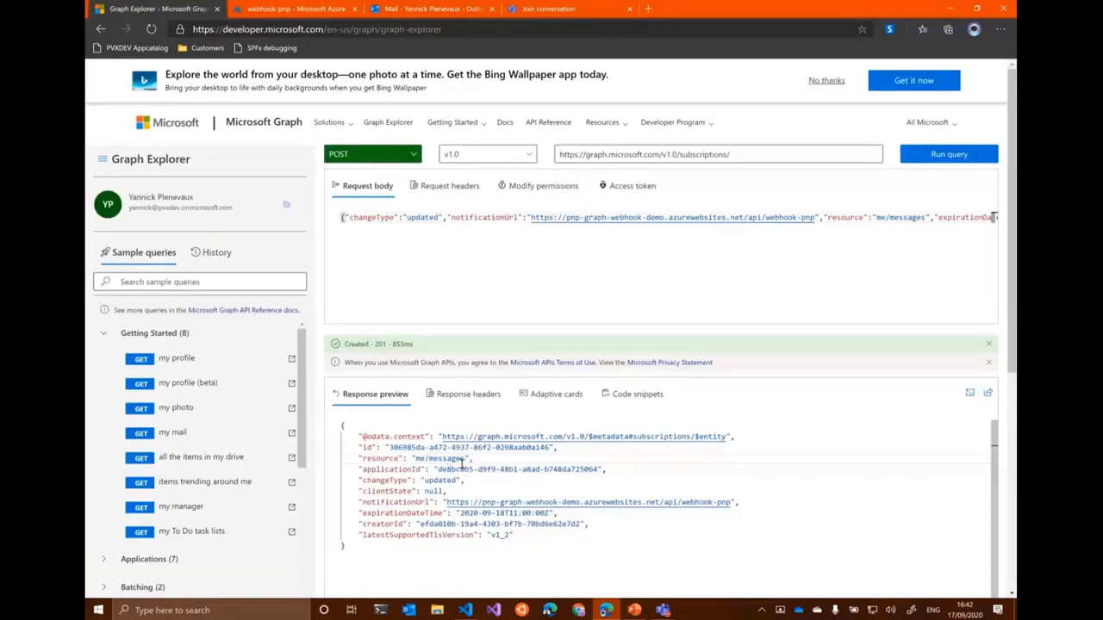
mouse_move(462, 460)
type("me/message")
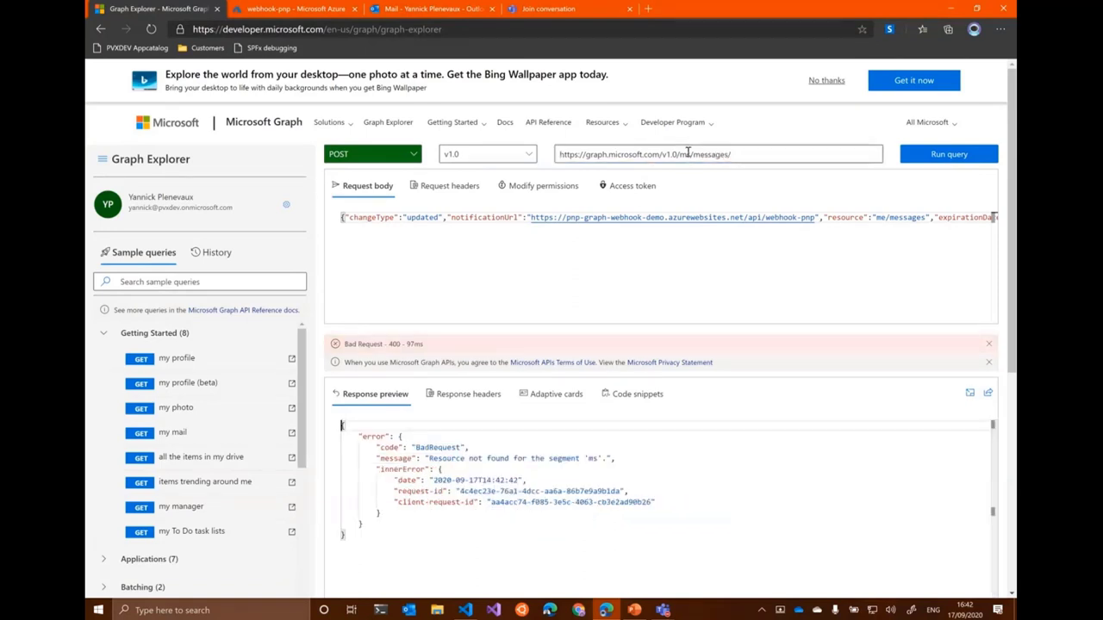
- Run a GET on /v1.0/me/messages returning 200 OK, then switch to Outlook
left_click(686, 155)
type("e")
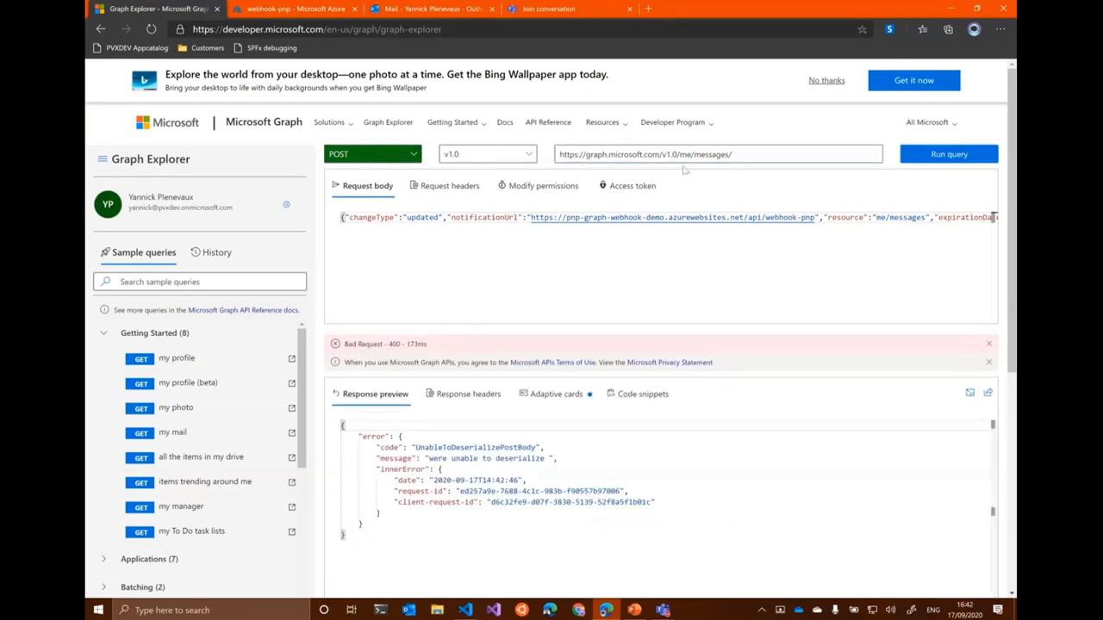
left_click(748, 156)
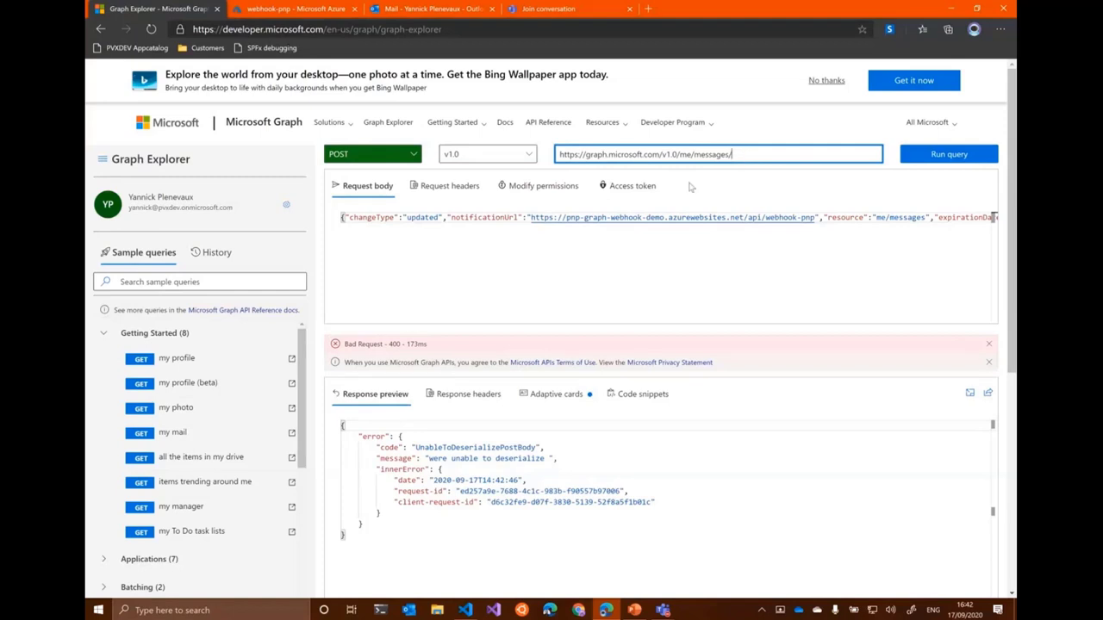
left_click(372, 155)
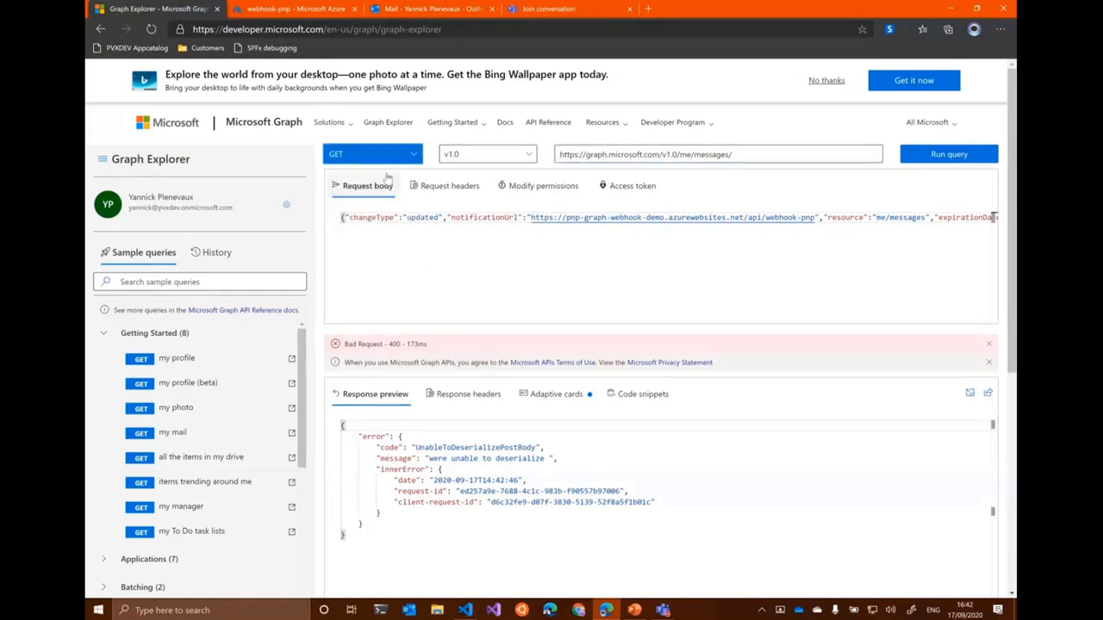
left_click(948, 153)
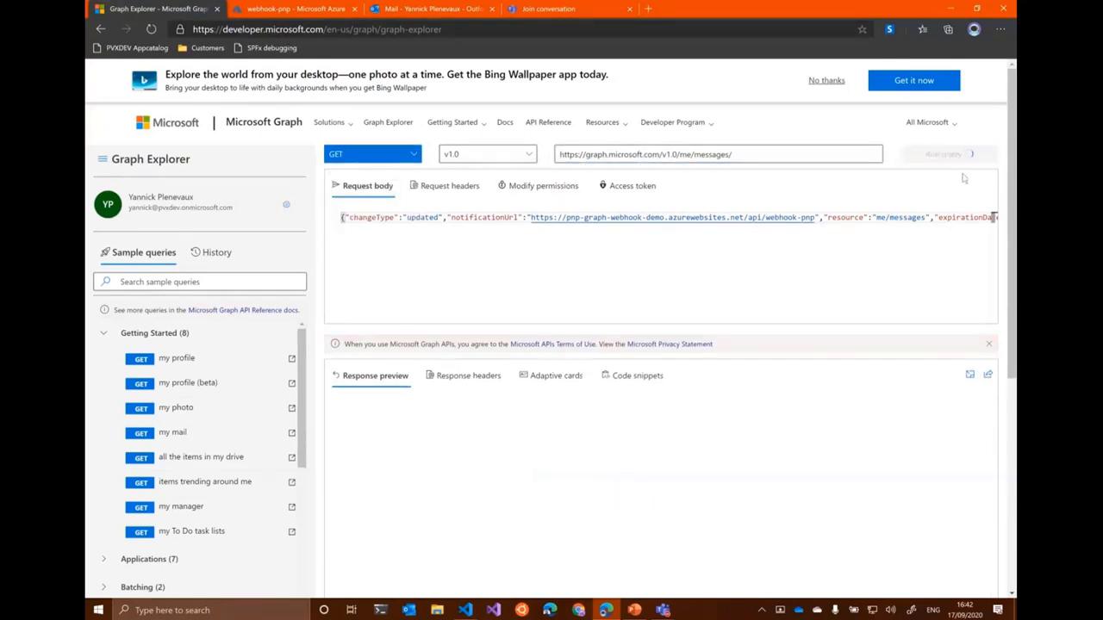
left_click(948, 154)
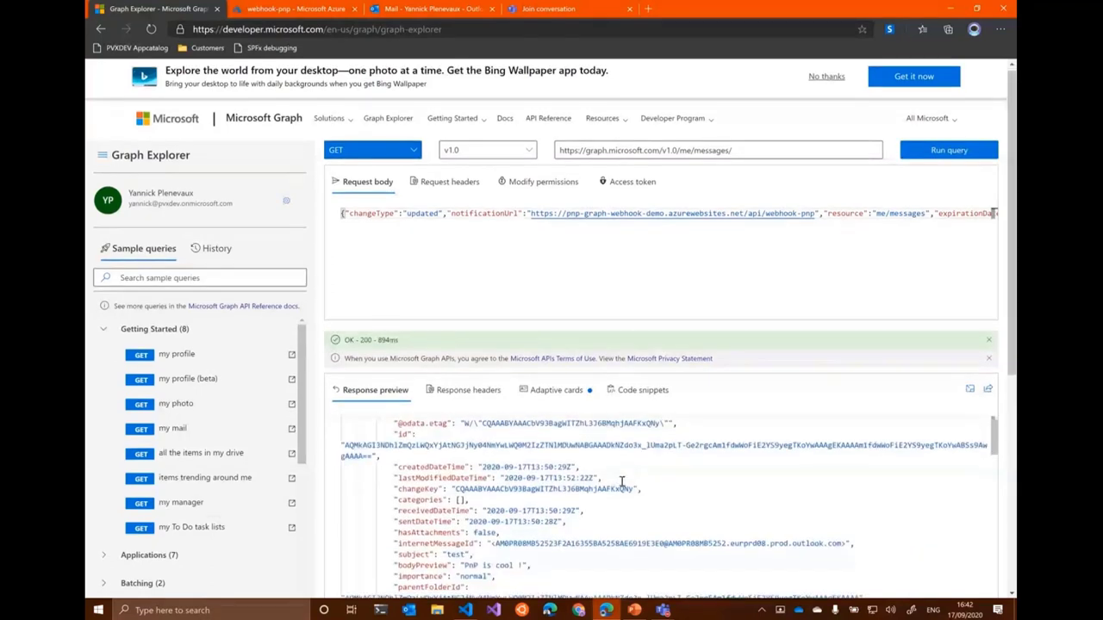
scroll("down", 3)
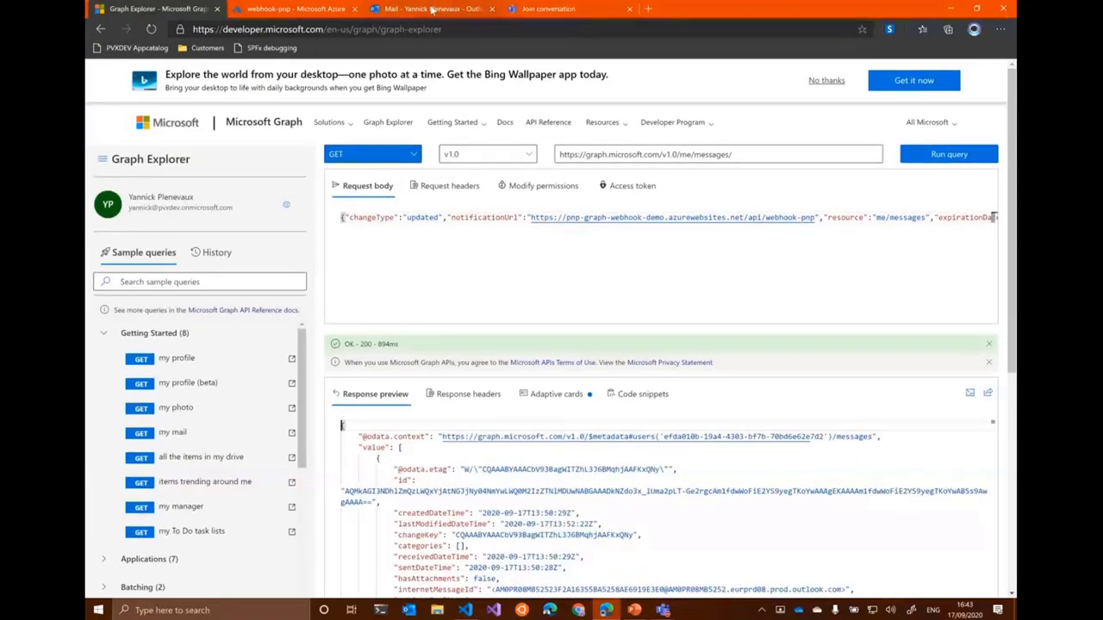
left_click(422, 10)
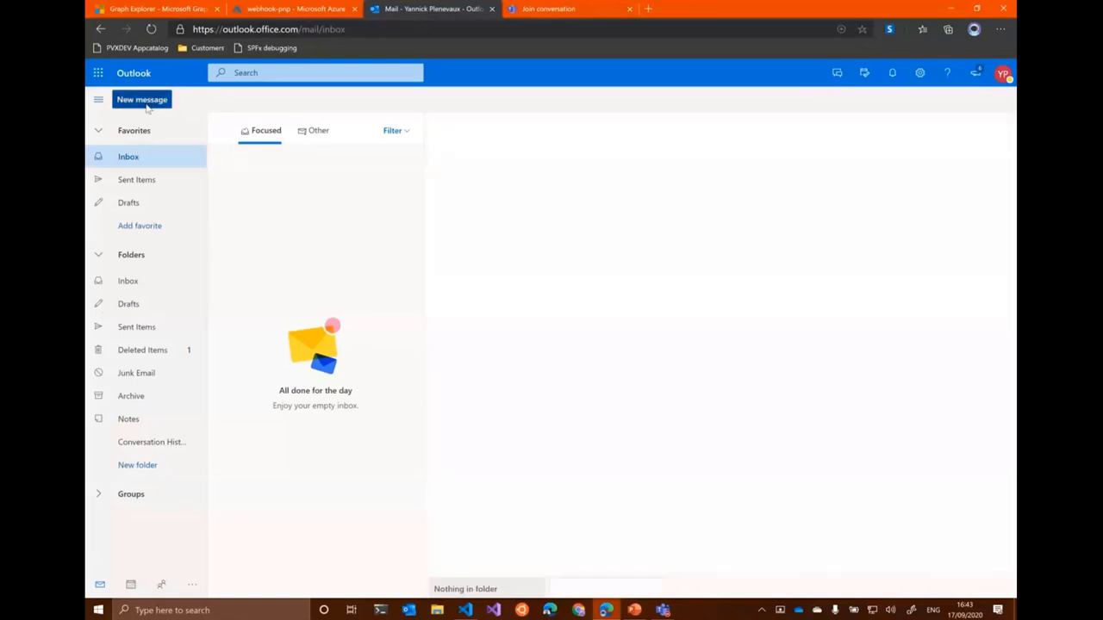
- Send yourself an email with subject 'test' and body 'PnP Rocks !!!!!', then return to the function logs
type("yann")
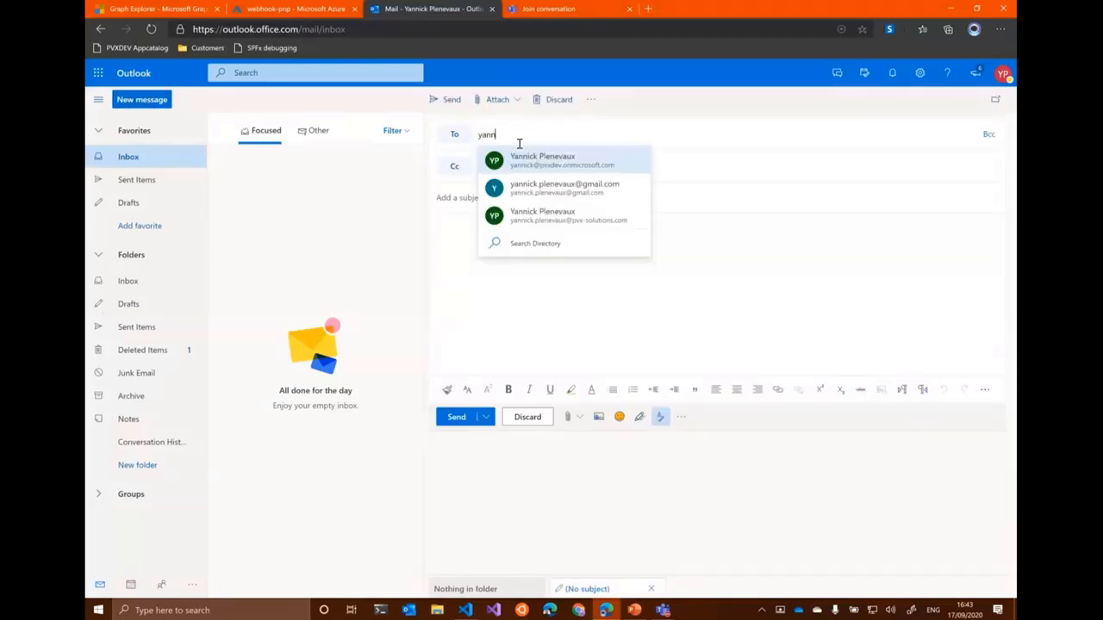
left_click(558, 158)
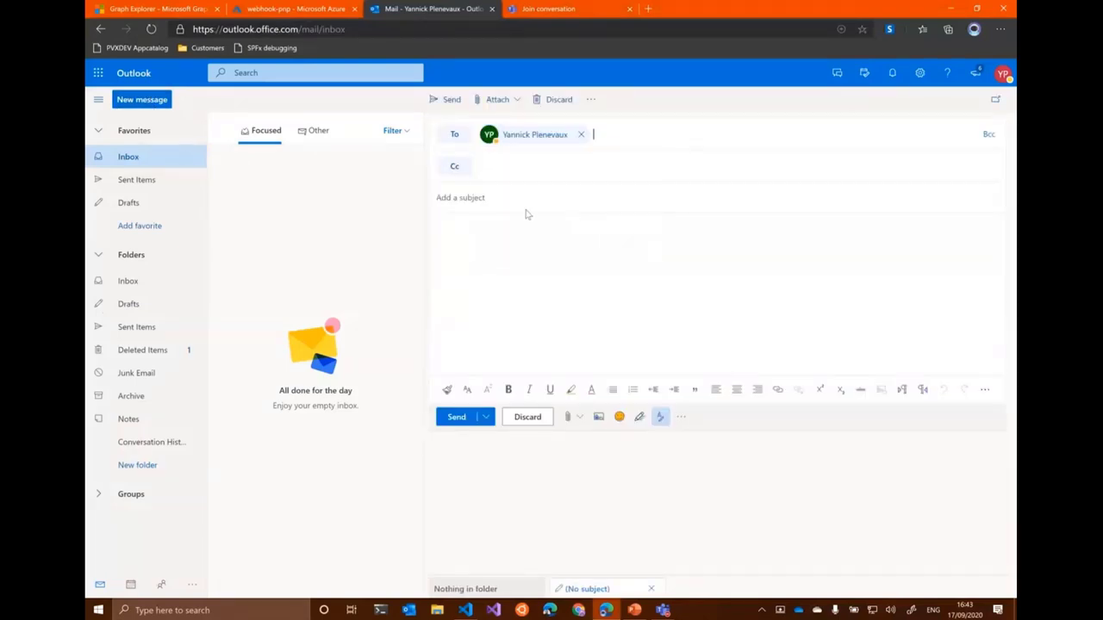
type("test")
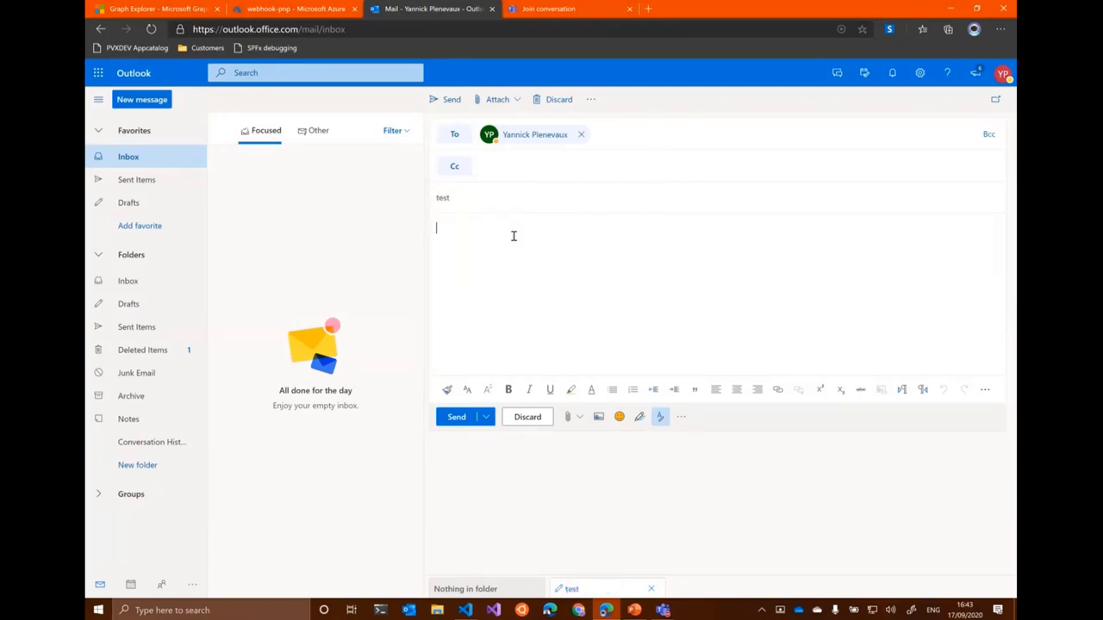
type("PnP Rocks !!!!!")
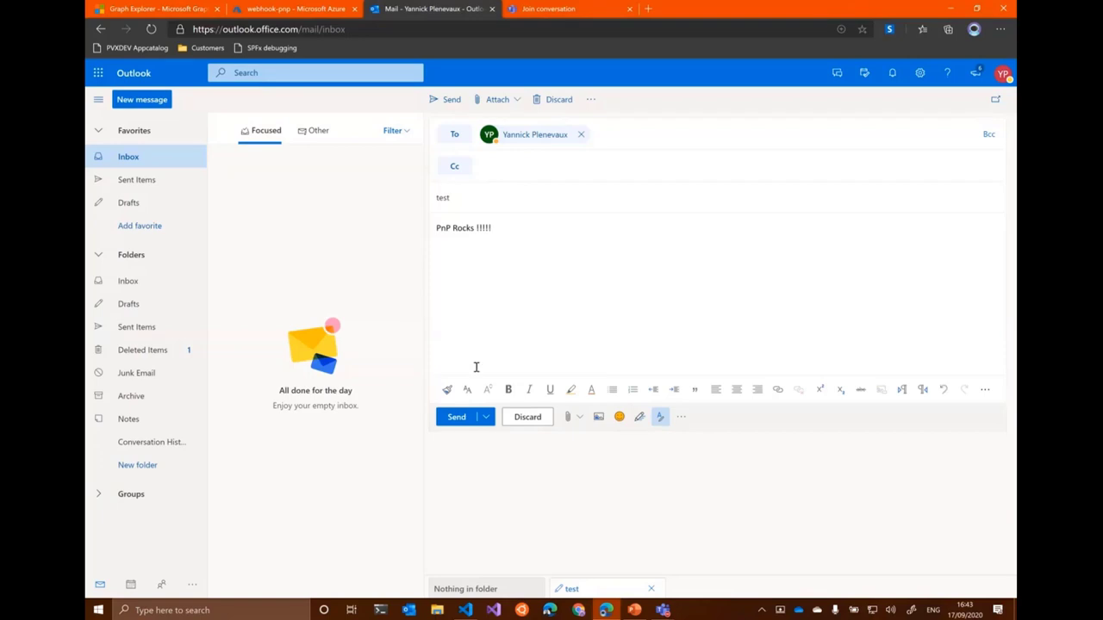
left_click(455, 415)
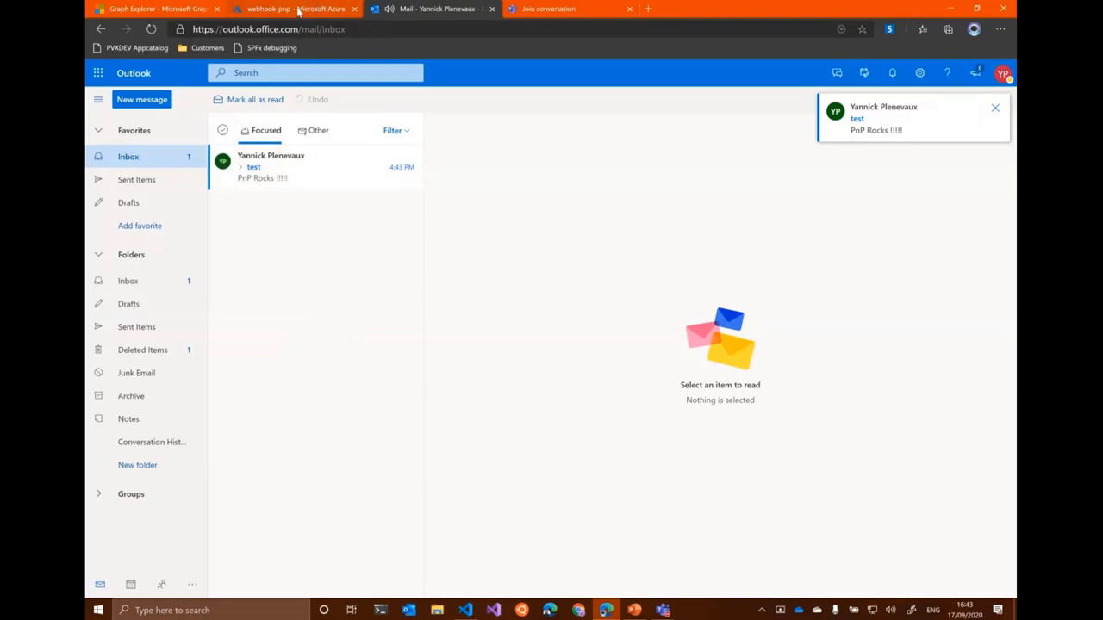
left_click(275, 11)
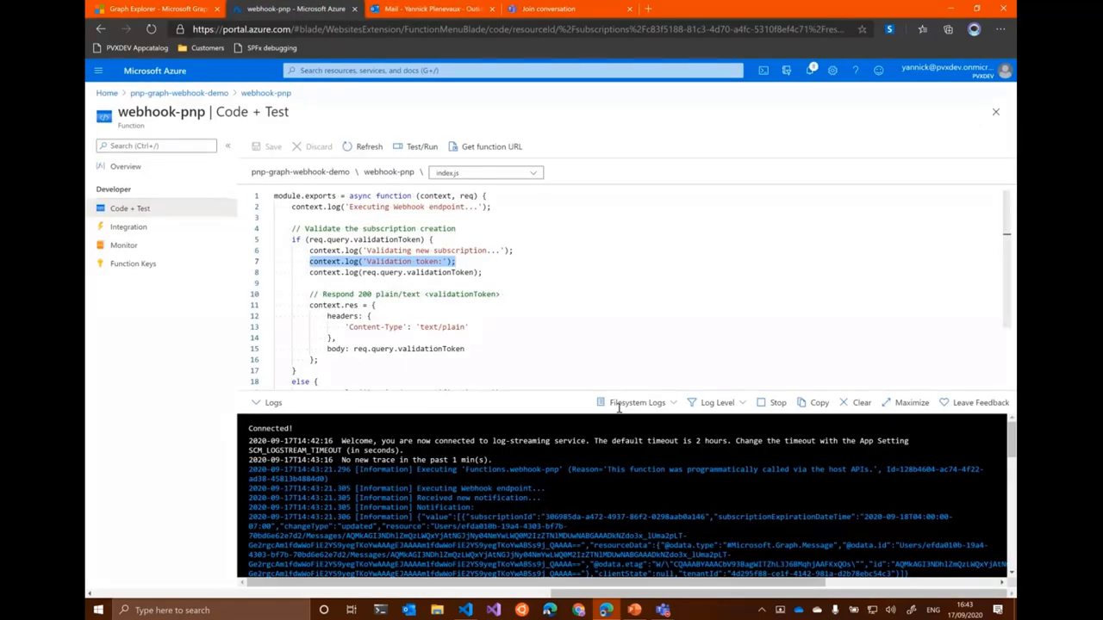
- Scroll the webhook-pnp log stream to read the incoming change notification output
scroll("down", 3)
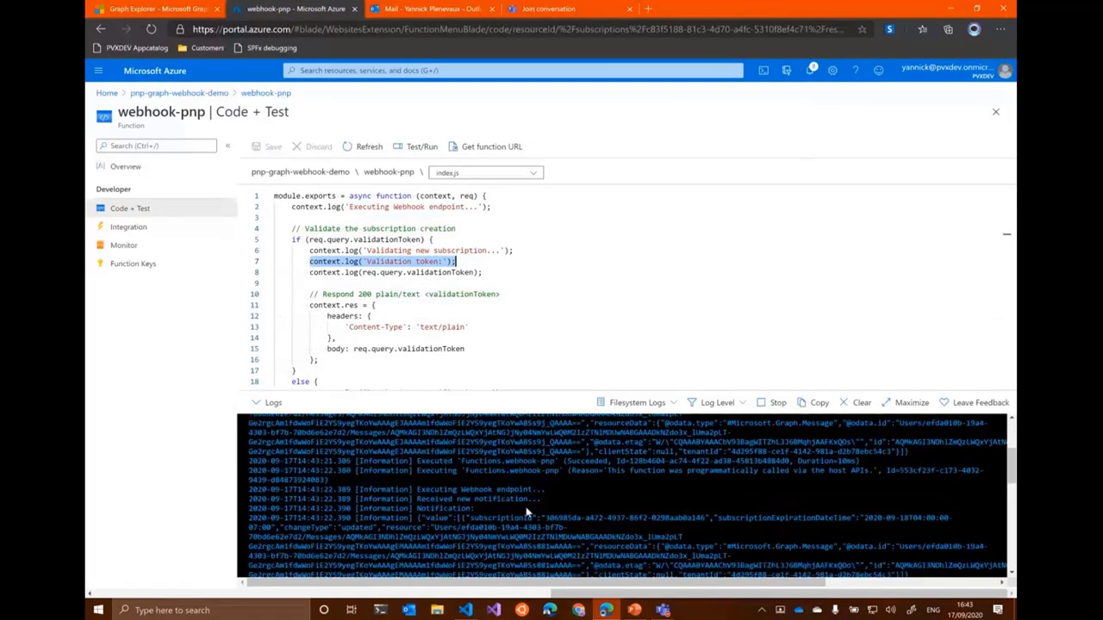
scroll("down", 3)
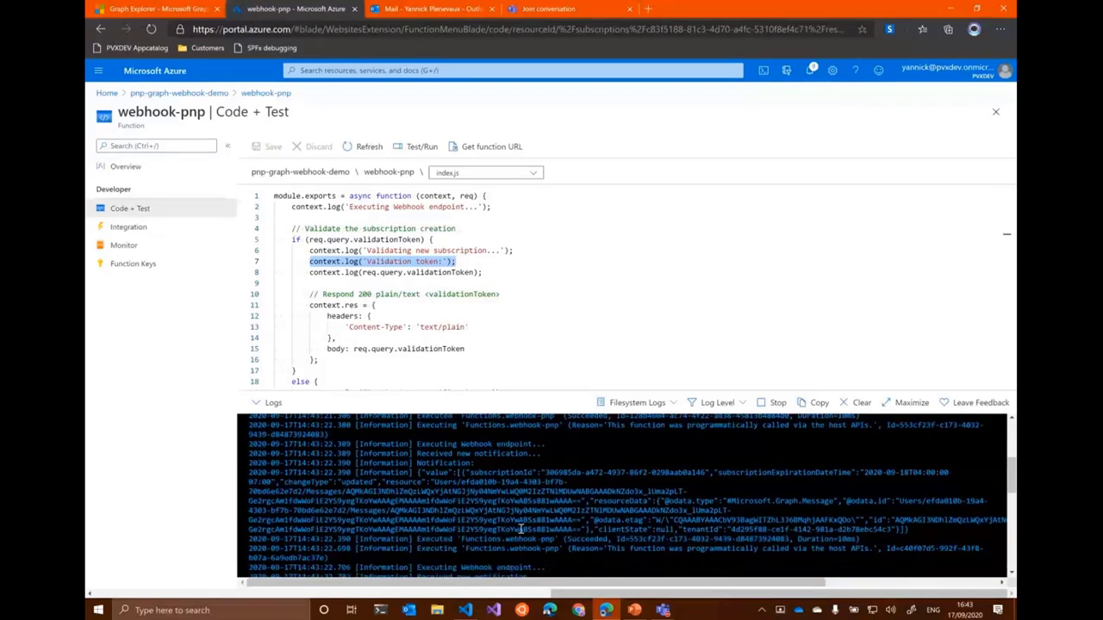
scroll("down", 3)
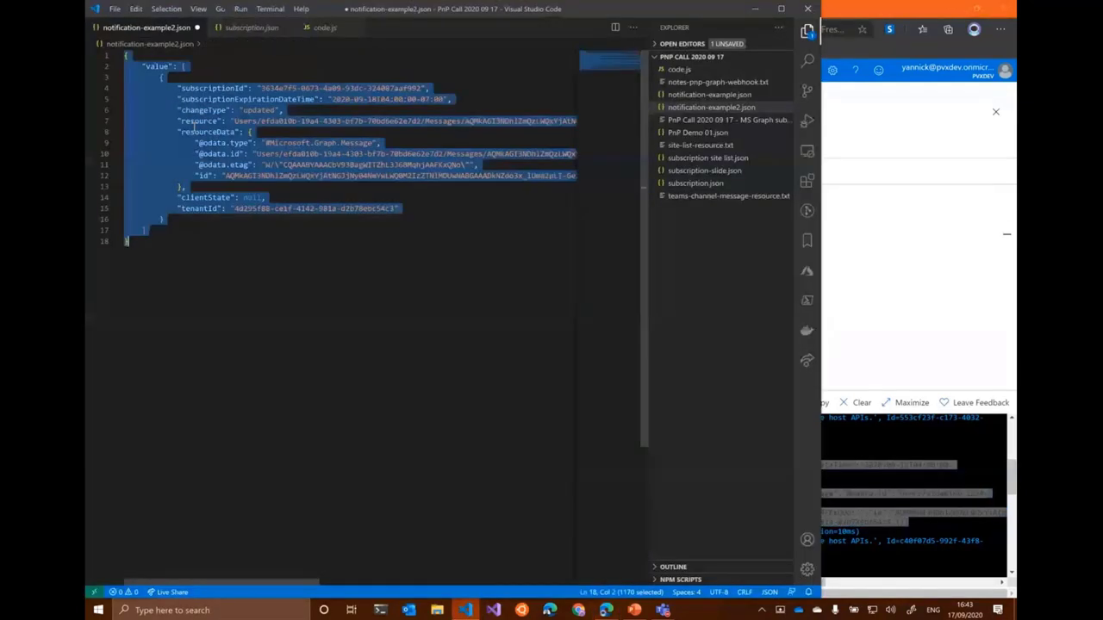
- Read the notification payload in notification-example2.json and copy the message's resource path
left_click(507, 136)
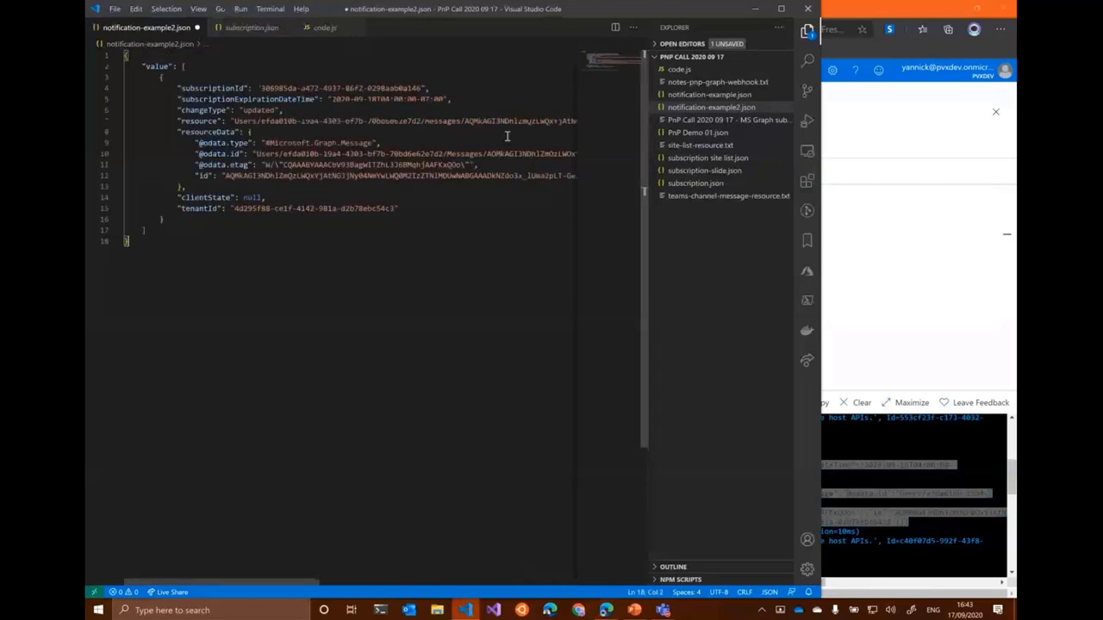
scroll("down", 3)
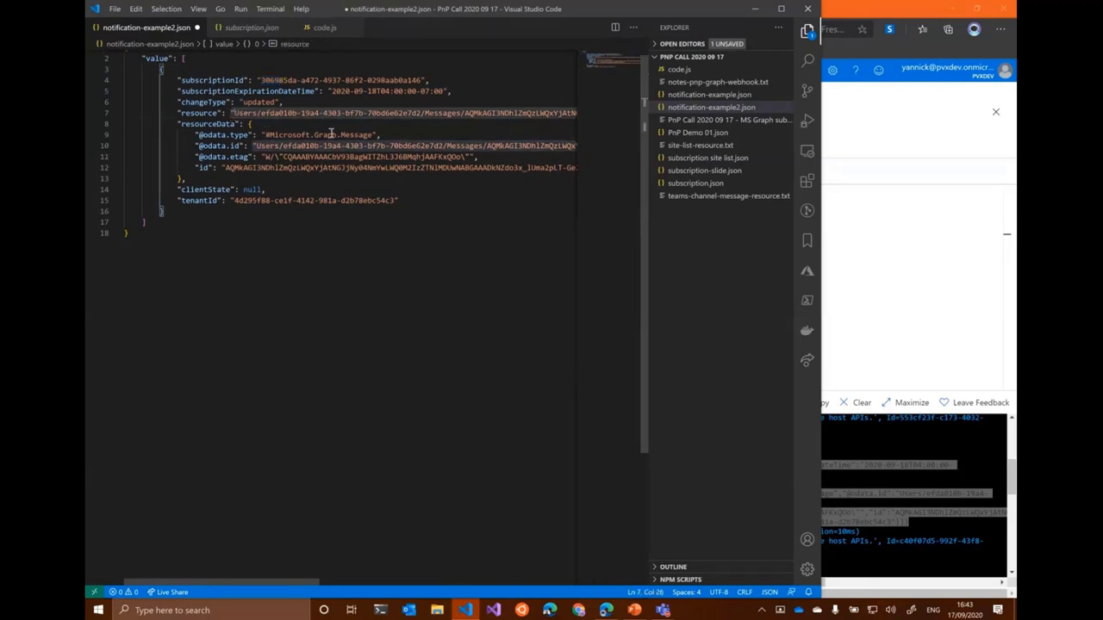
left_click_drag(233, 114, 422, 114)
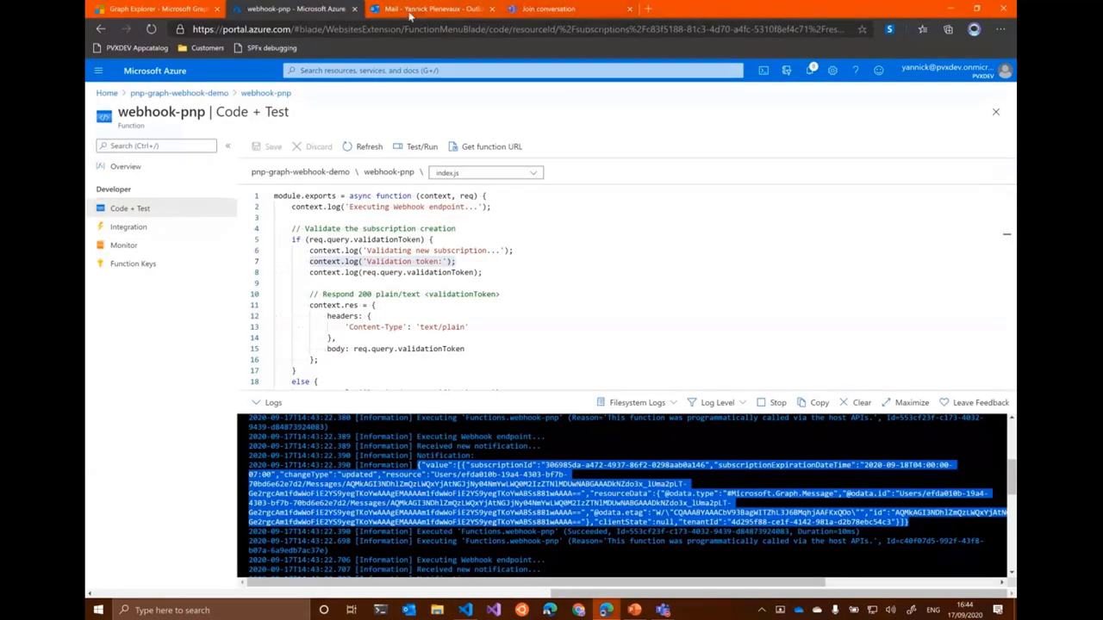
- Run a Graph Explorer GET on the copied message resource path, returning the 'PnP Rocks !!!!!' email
left_click(164, 10)
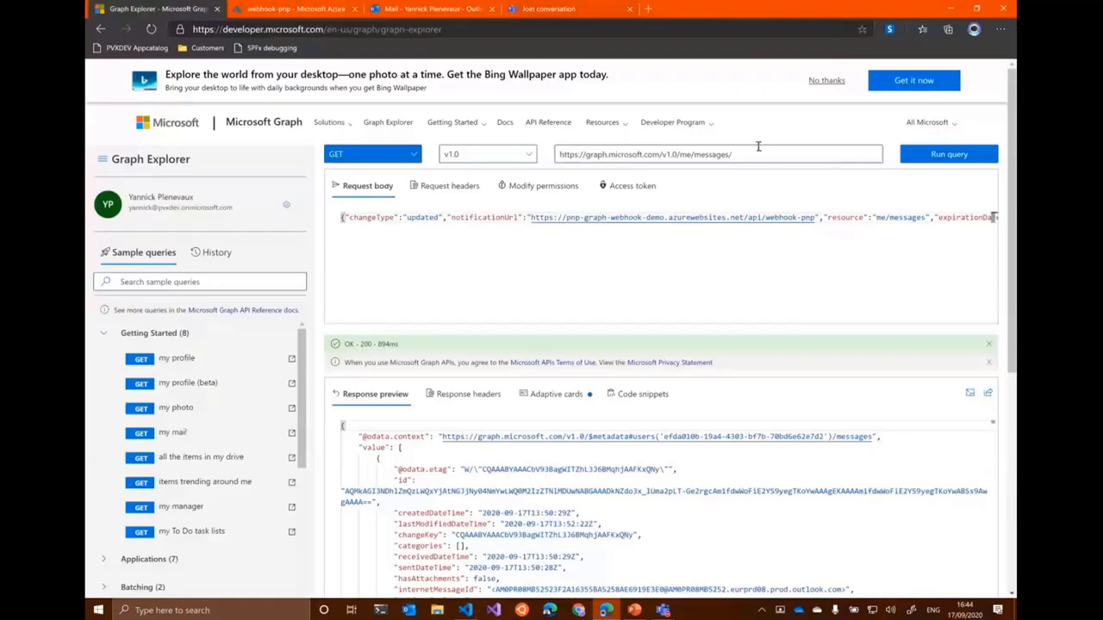
double_click(706, 154)
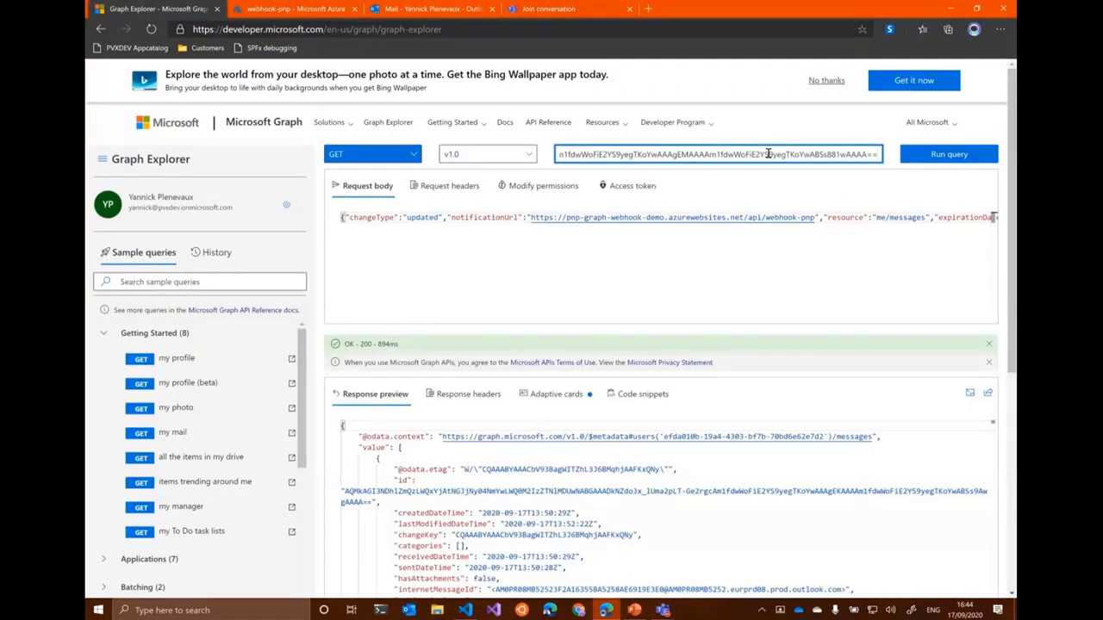
left_click(948, 154)
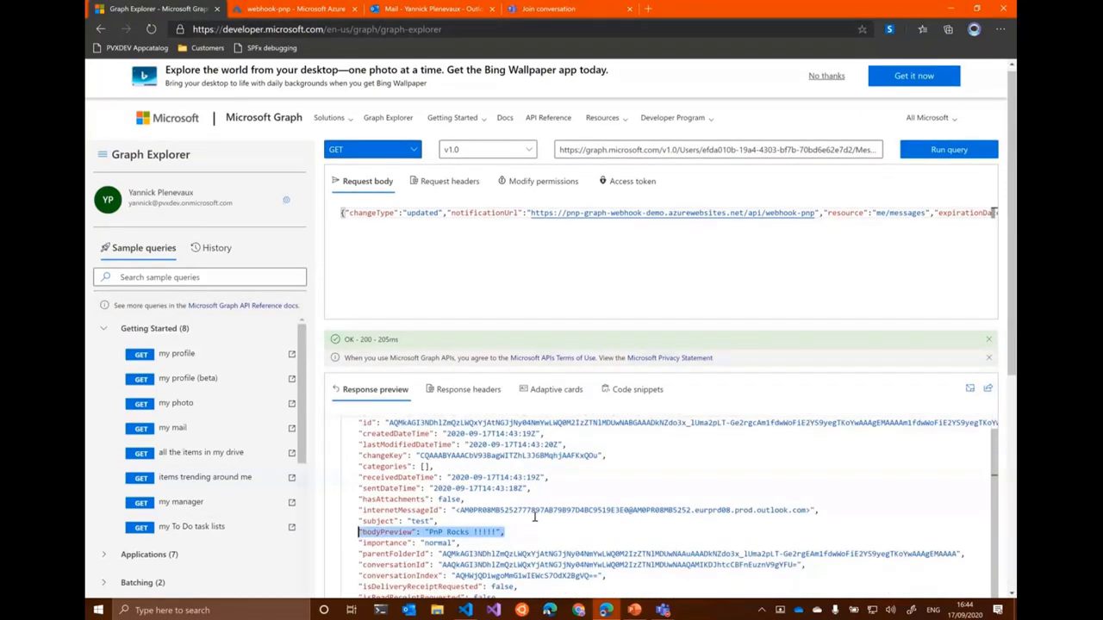
mouse_move(591, 267)
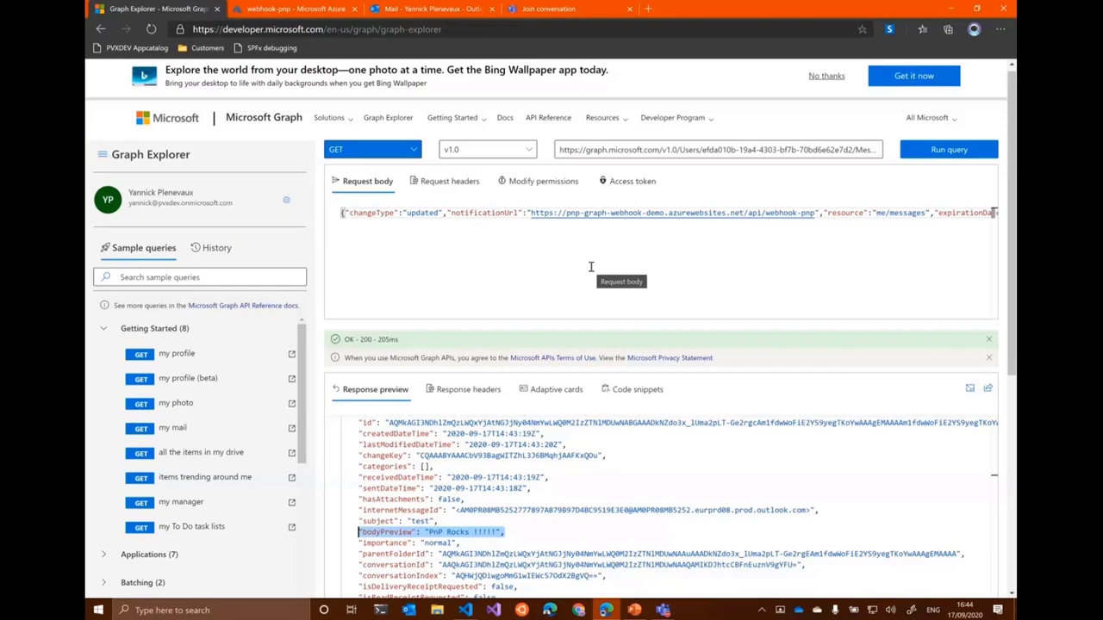
mouse_move(543, 476)
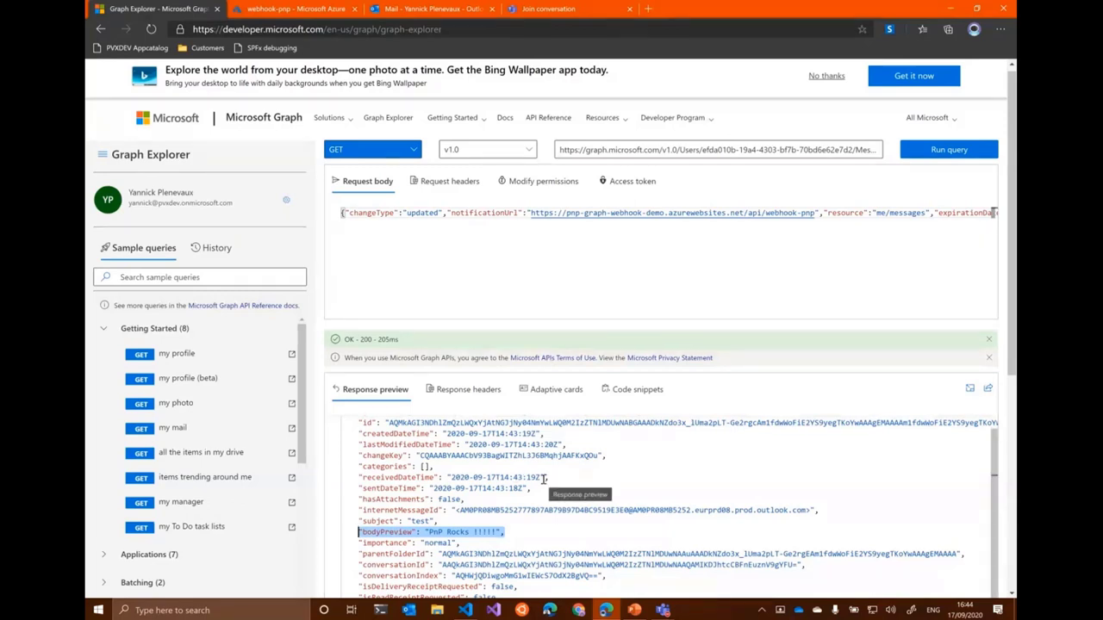
mouse_move(575, 262)
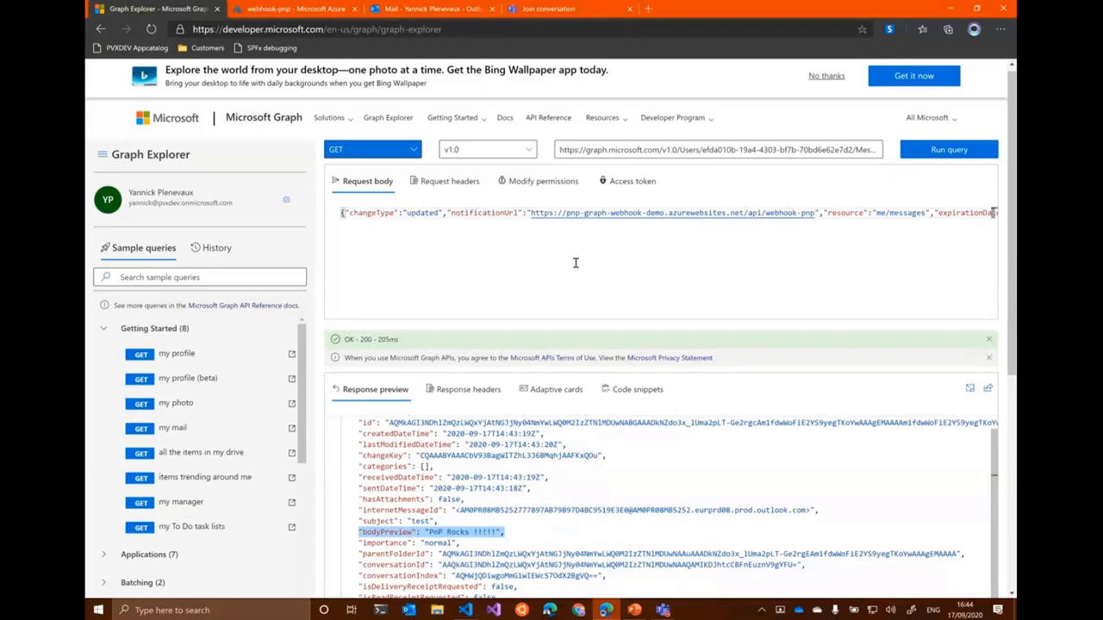
mouse_move(619, 462)
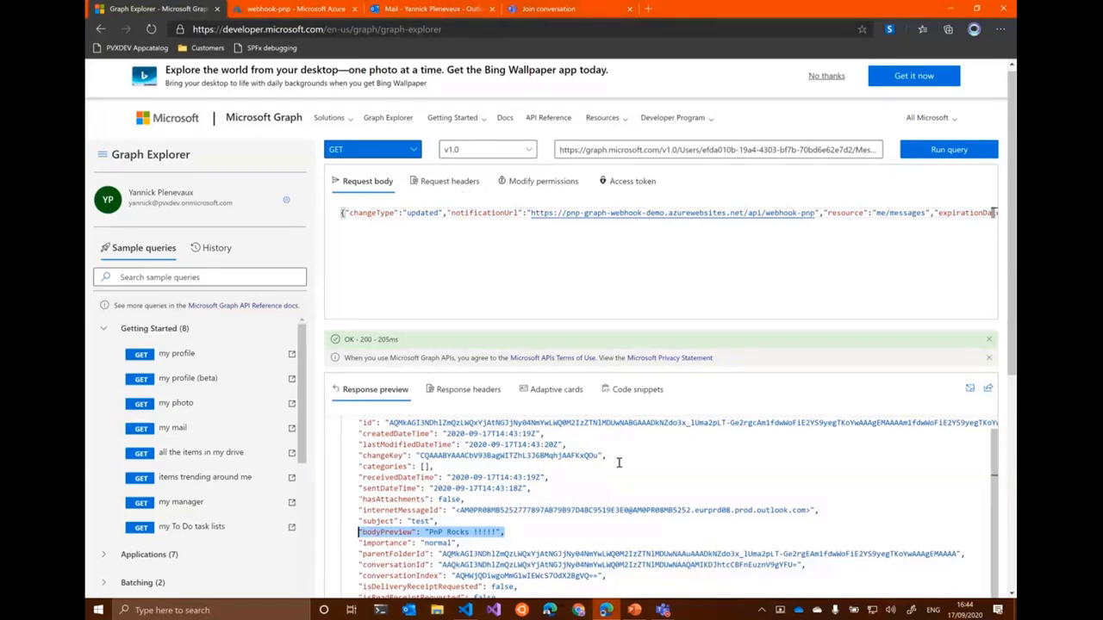